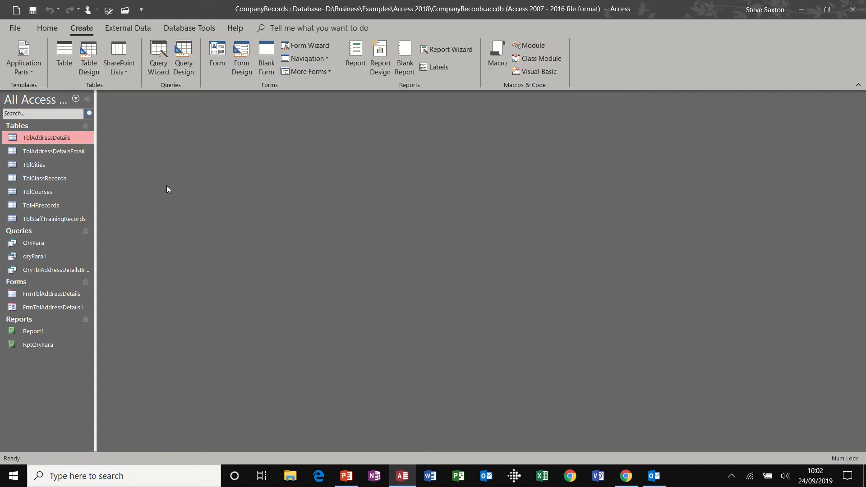
mouse_move(125, 181)
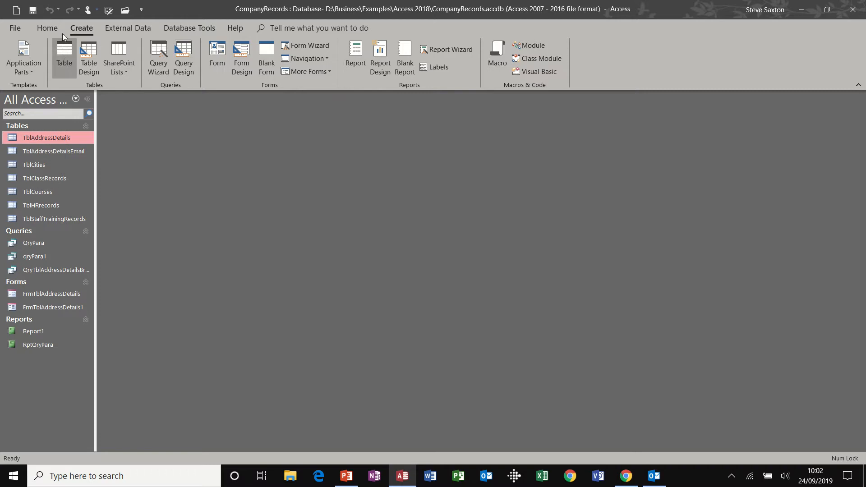
- Start a new blank table in Design View from the Create commands
click(47, 28)
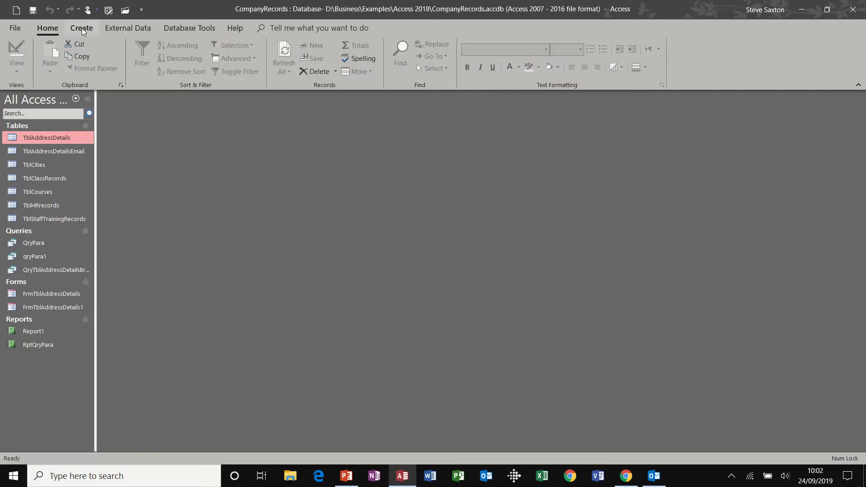
click(81, 28)
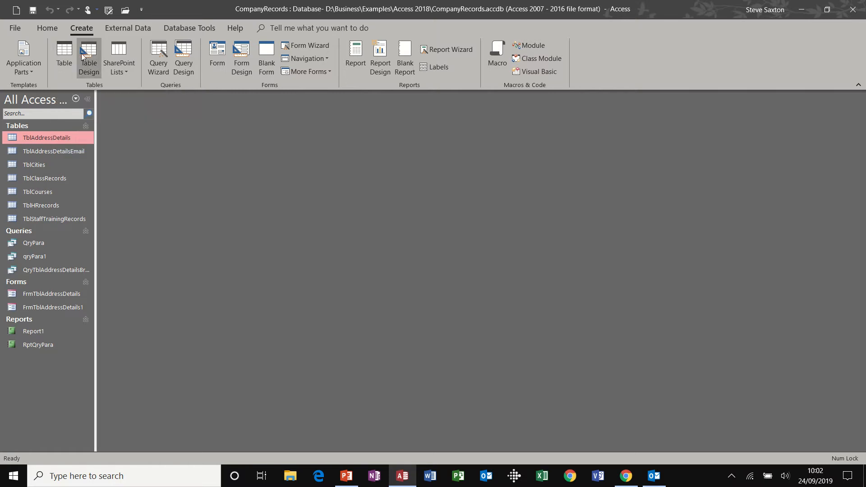
click(88, 57)
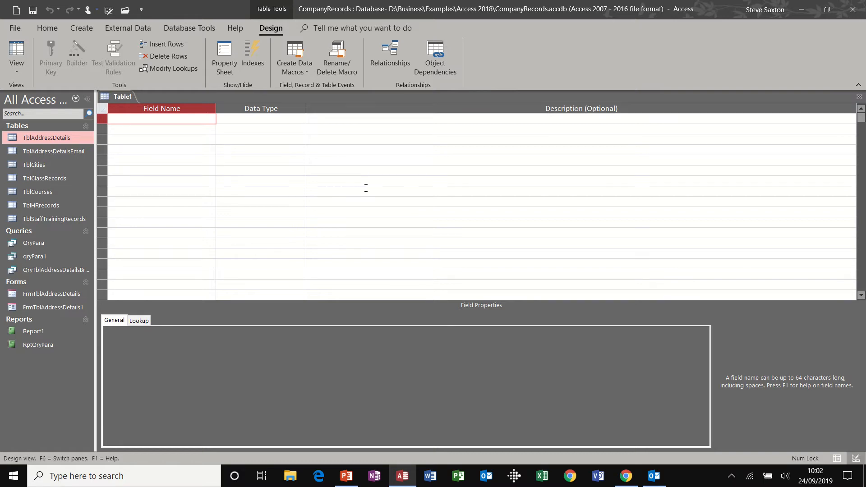
mouse_move(187, 171)
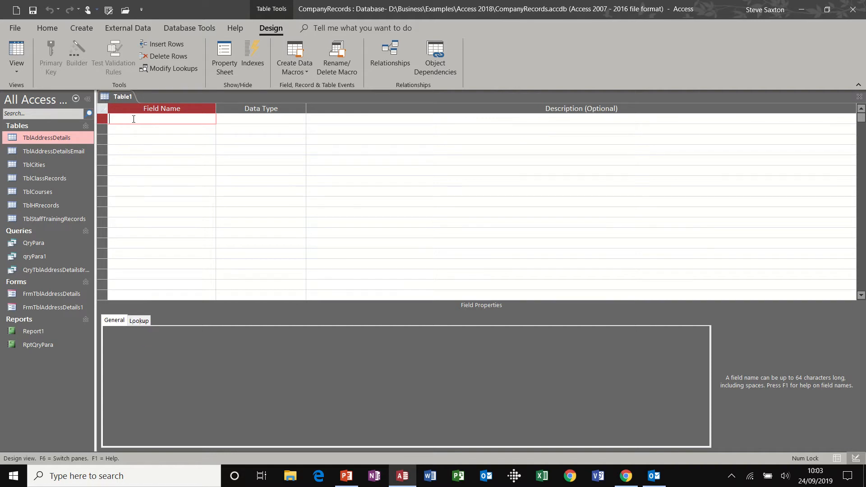
- Add a StaffID field with the Number data type
text(S)
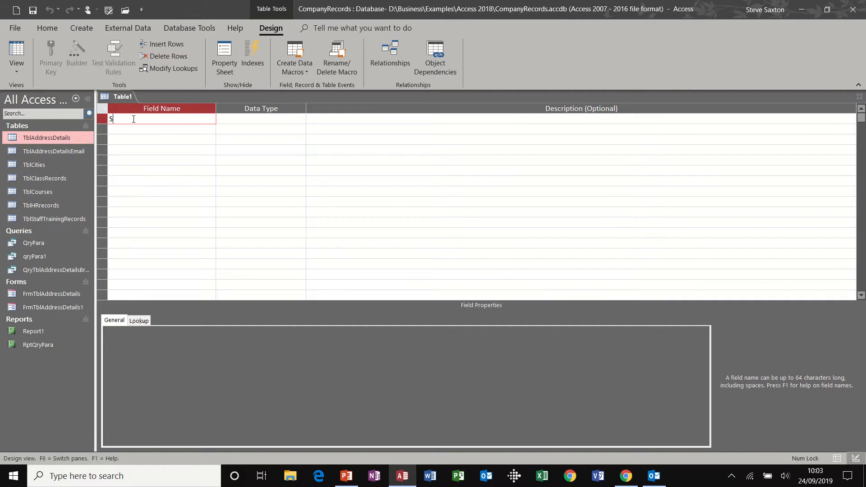
text(taffID)
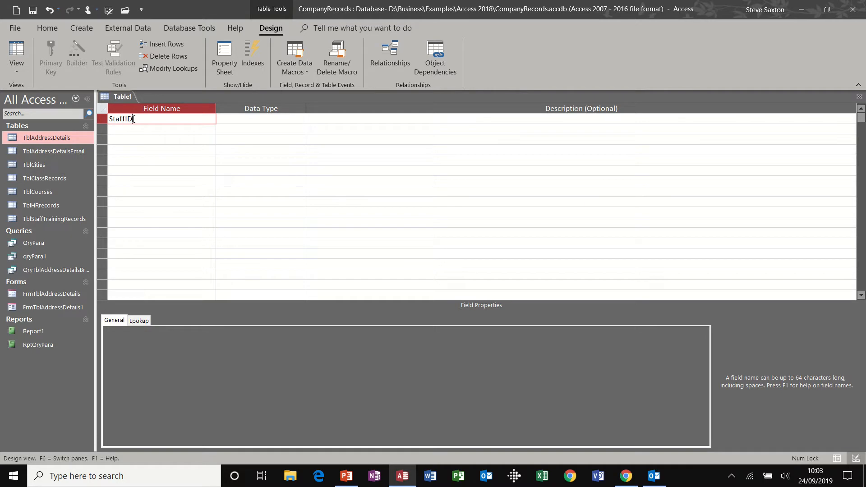
click(260, 119)
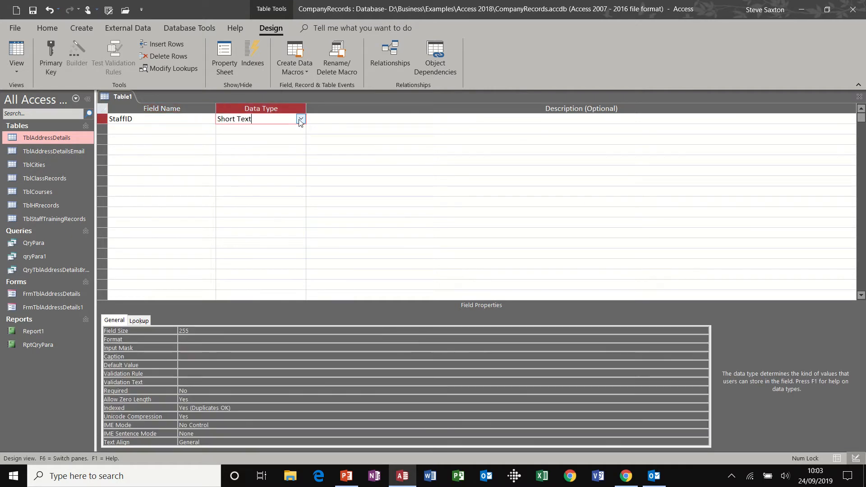
click(301, 119)
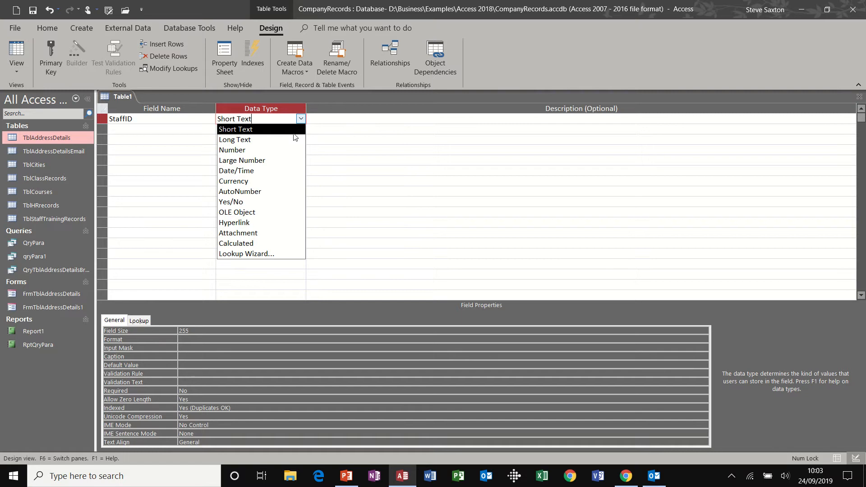
mouse_move(282, 174)
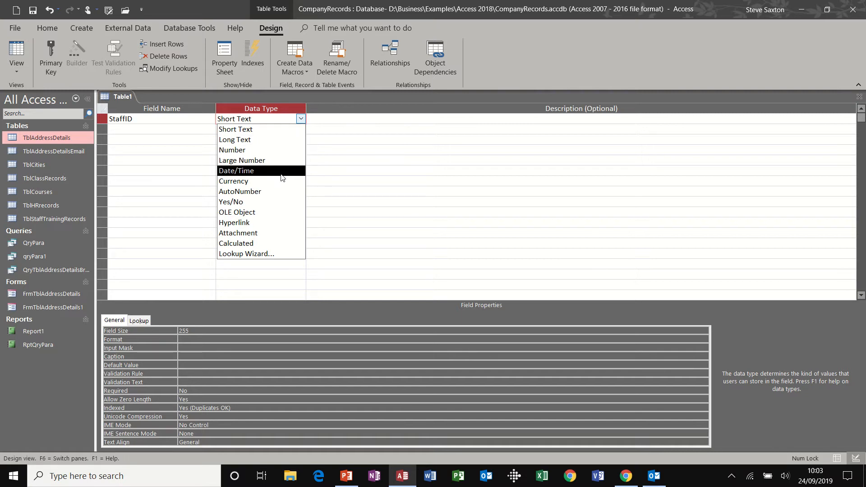
click(231, 150)
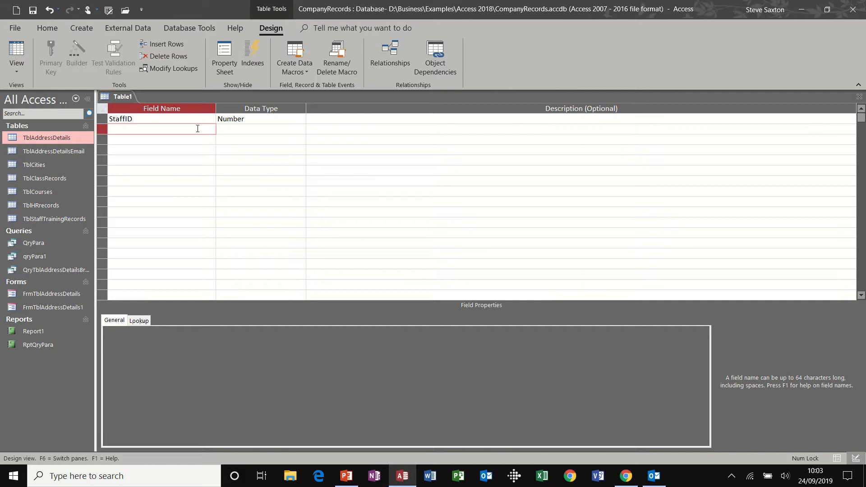
- Add FirstName, Surname, Department and DateJoined as Short Text fields
text(Fir)
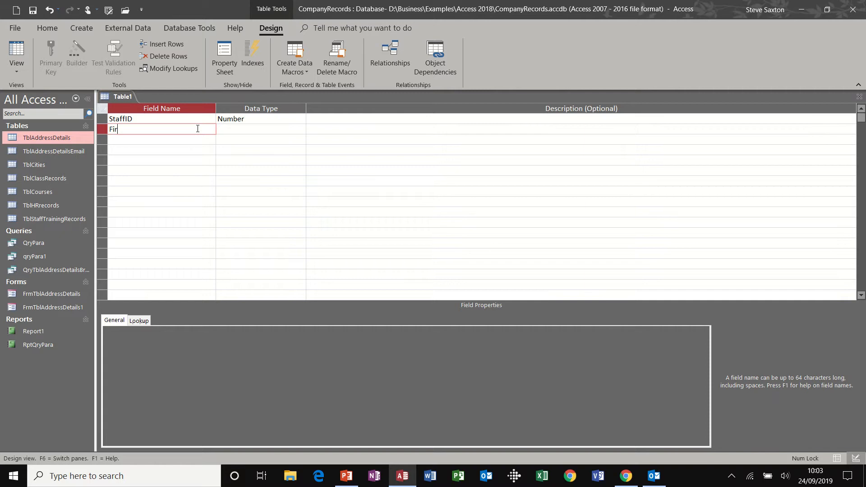
text(stName)
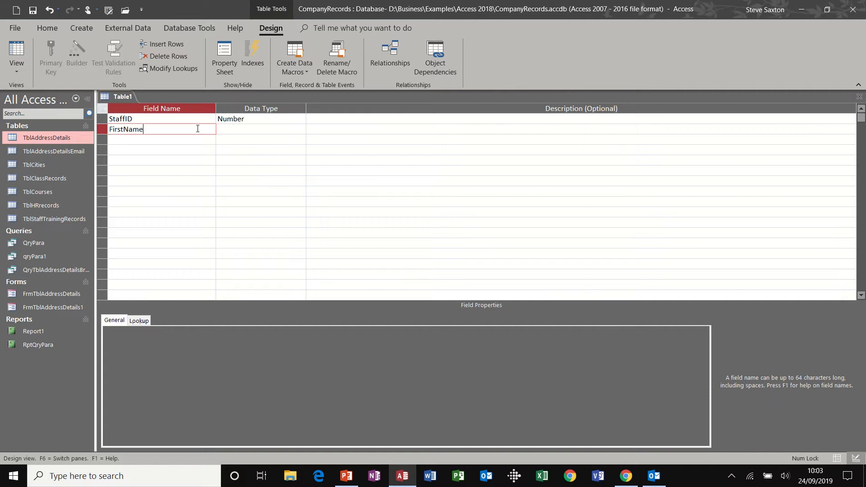
text(Surnam)
click(162, 150)
text(D)
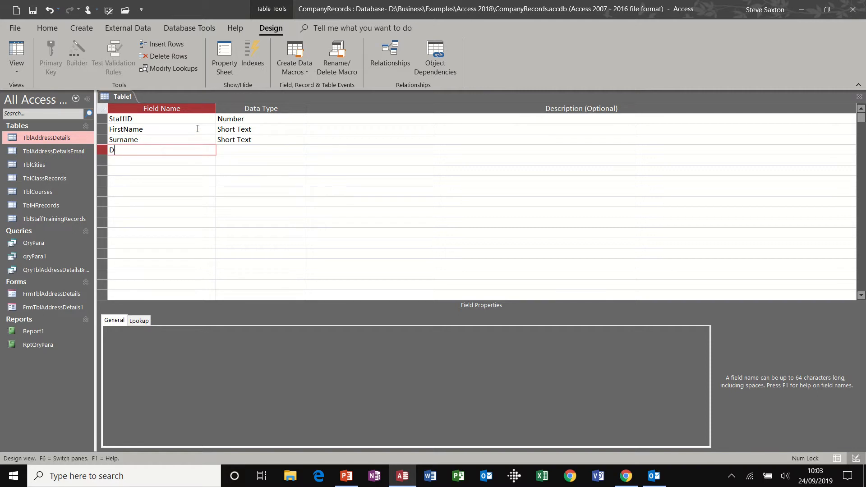
text(epartment)
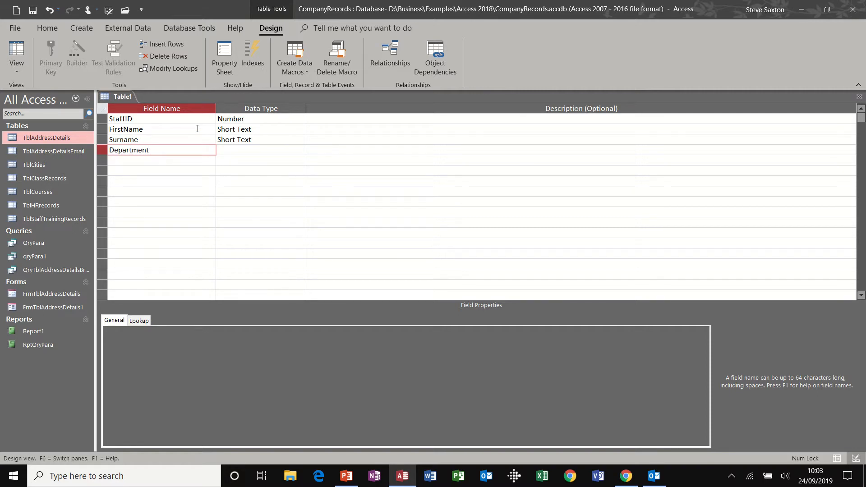
text(DateJoined)
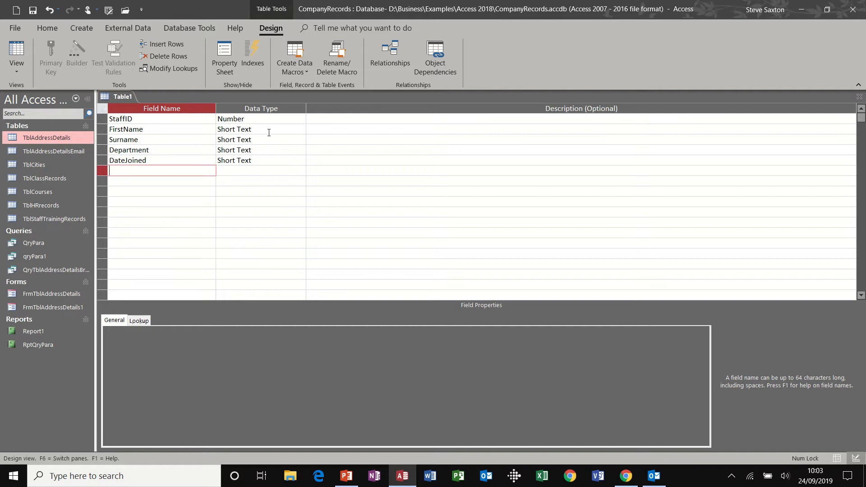
- Make DateJoined a Date/Time field with Short Date format
click(260, 149)
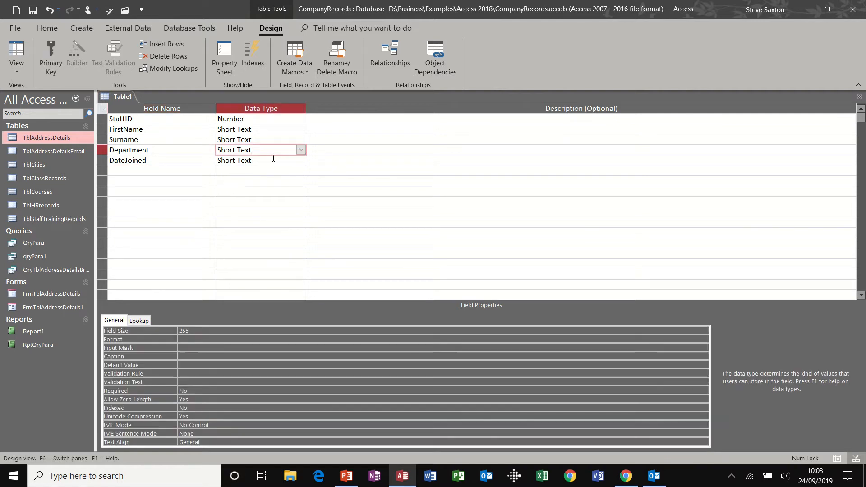
click(301, 160)
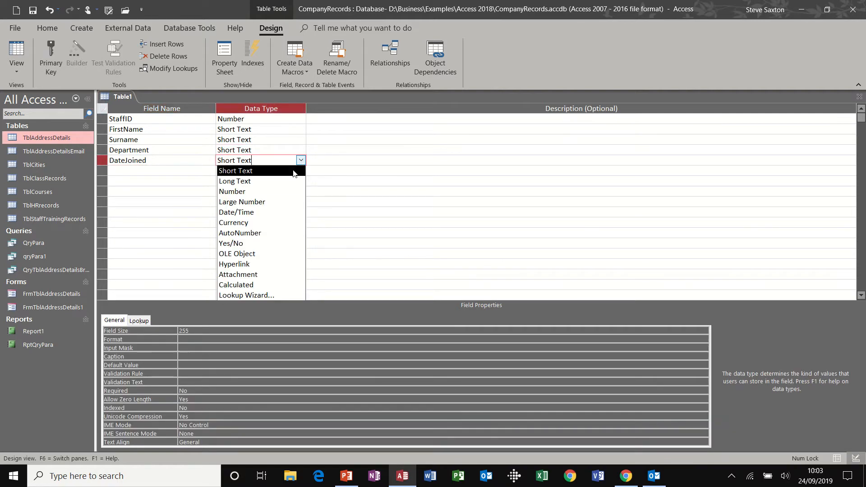
click(236, 212)
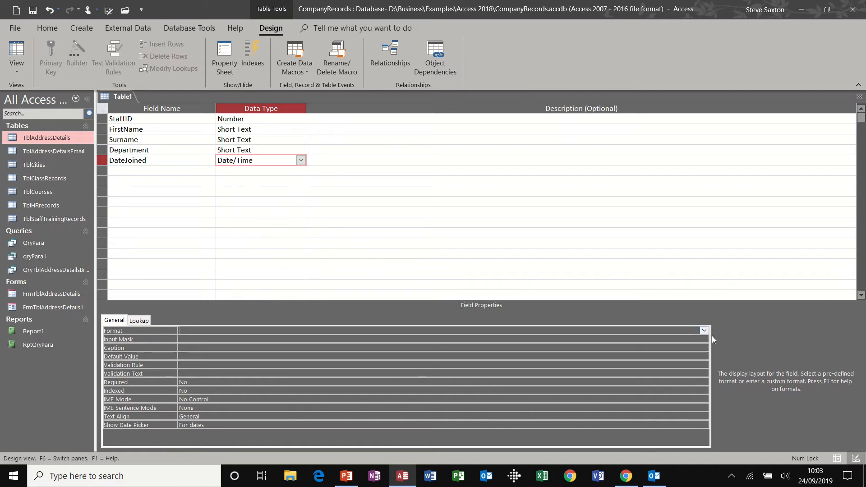
click(704, 331)
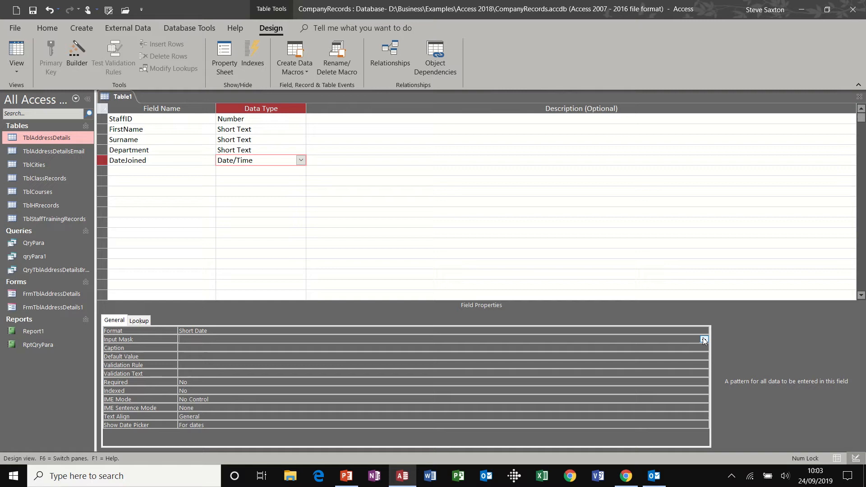
- Give DateJoined a Short Date input mask 00/00/0000, saving the table as TblStaffDetails without a primary key
click(703, 339)
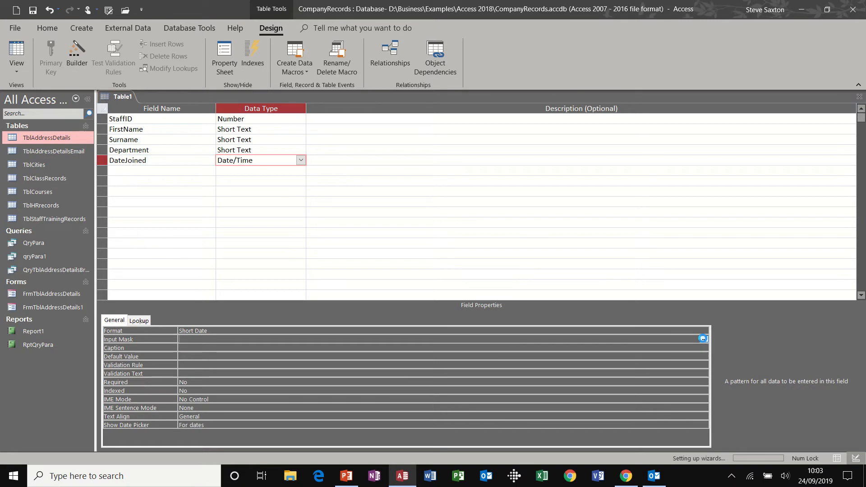
click(703, 338)
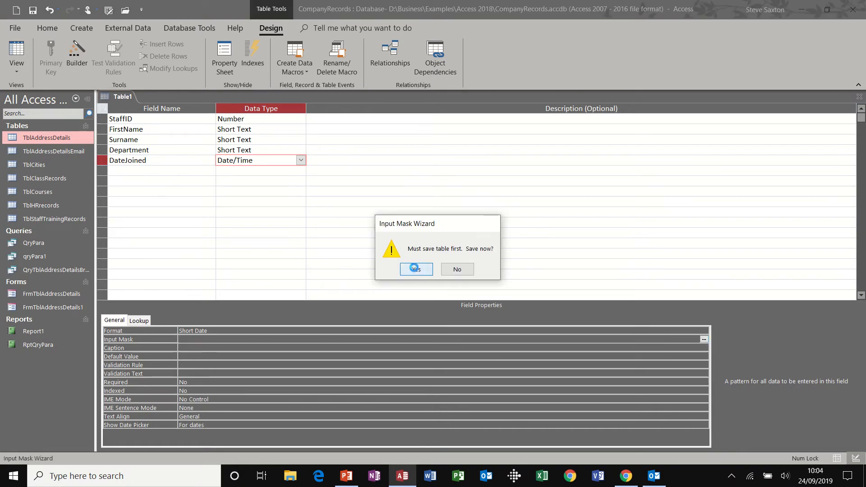
click(416, 269)
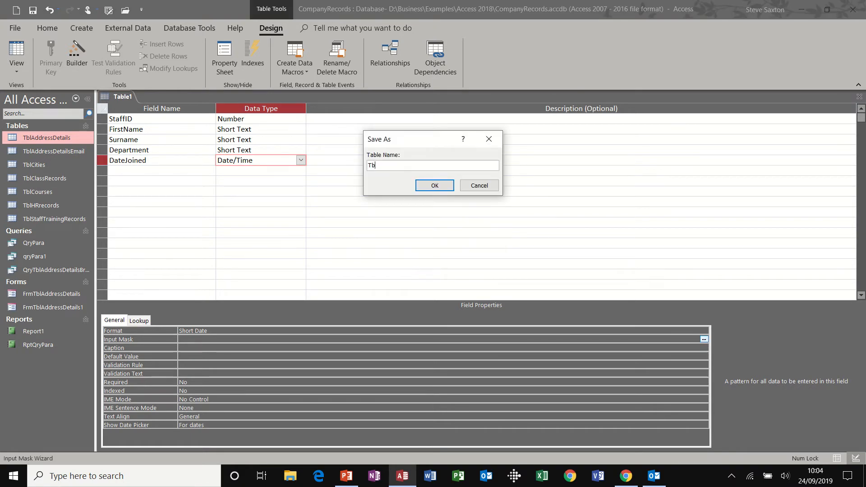
text(lStaffDetails)
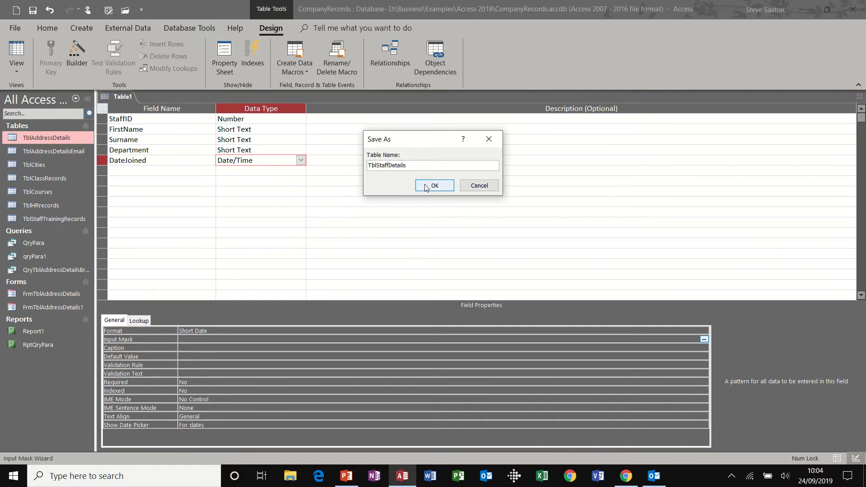
click(434, 185)
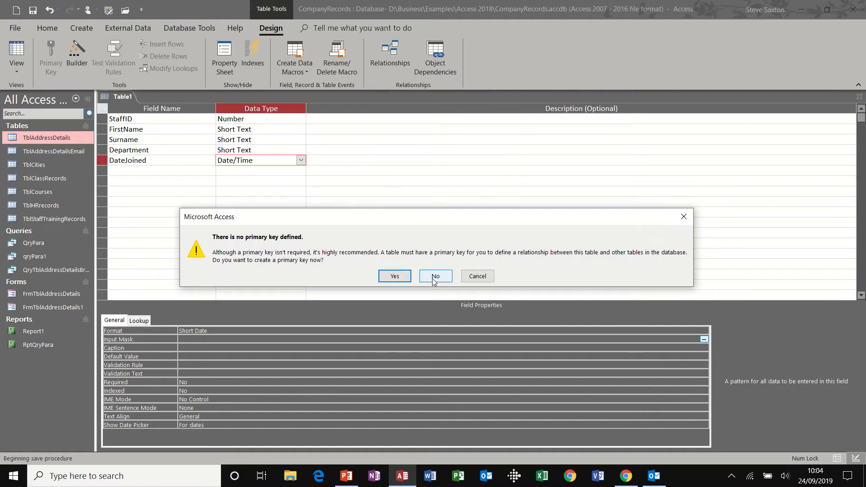
click(434, 276)
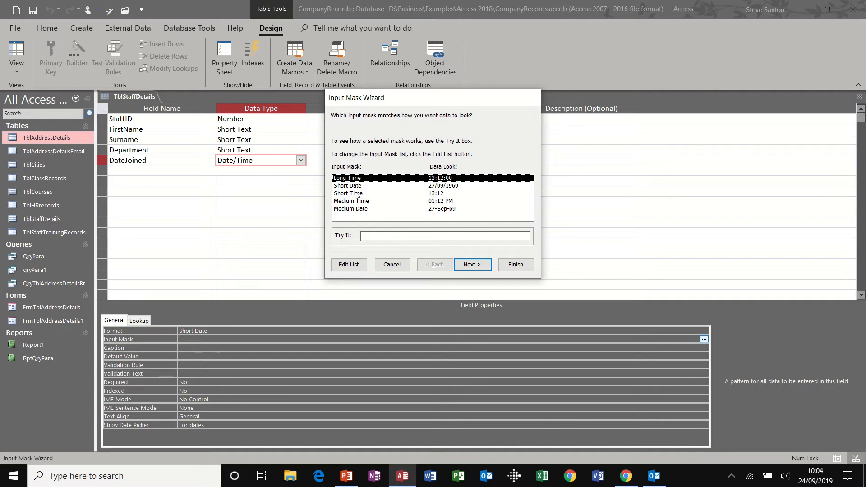
click(348, 186)
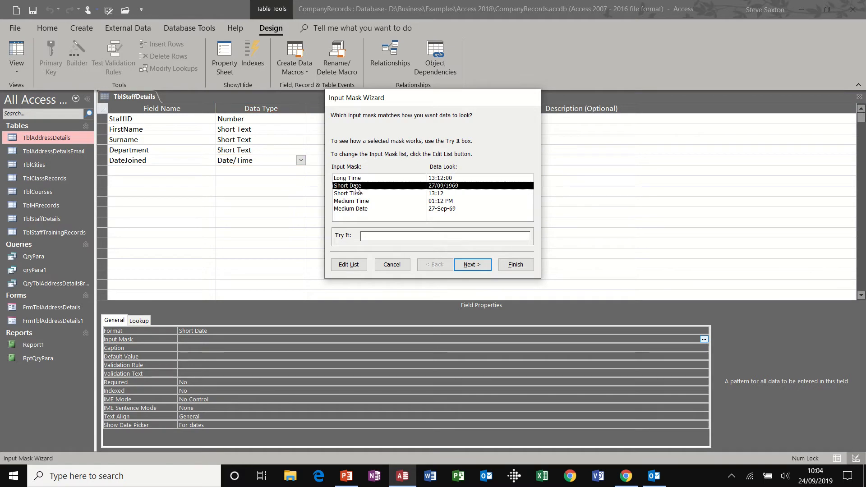
click(515, 264)
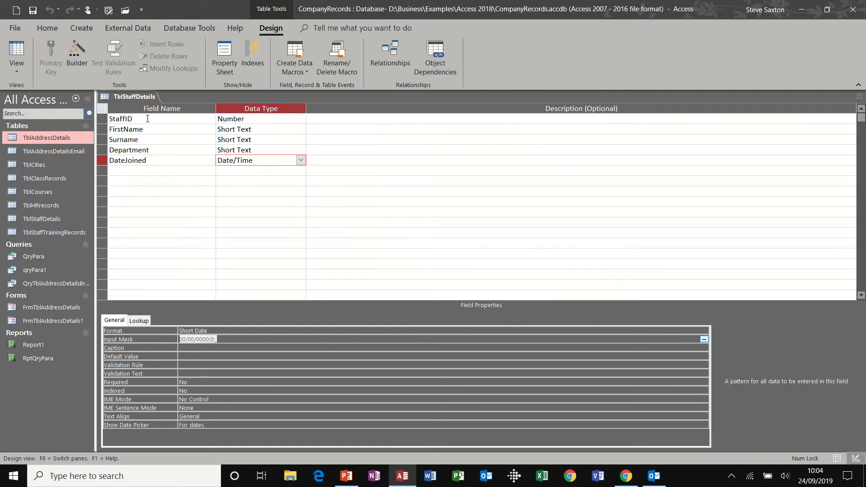
- Make StaffID the primary key and default Department to Sales
click(120, 119)
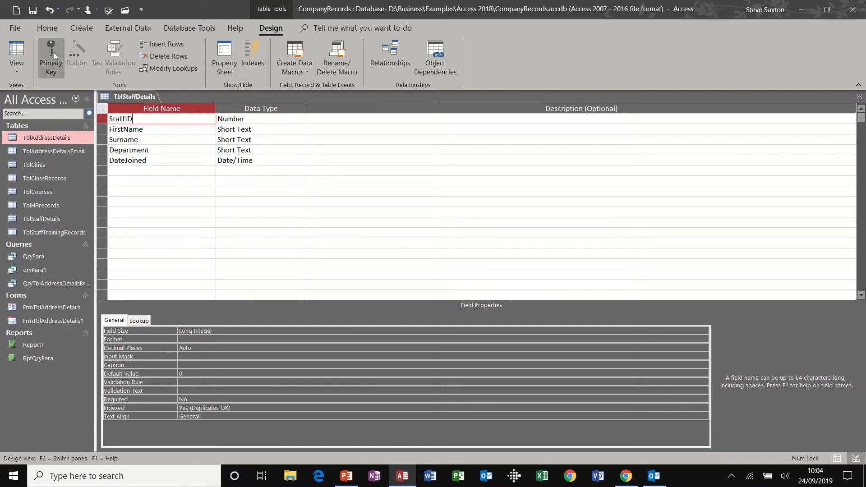
click(50, 52)
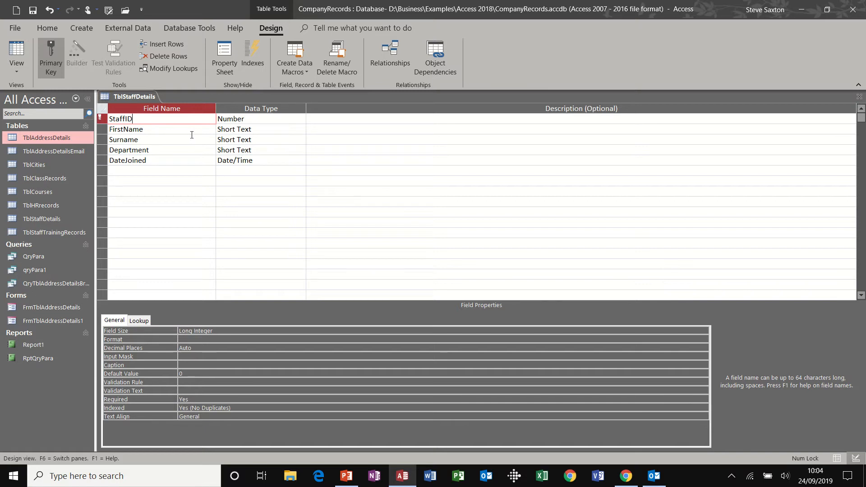
click(260, 150)
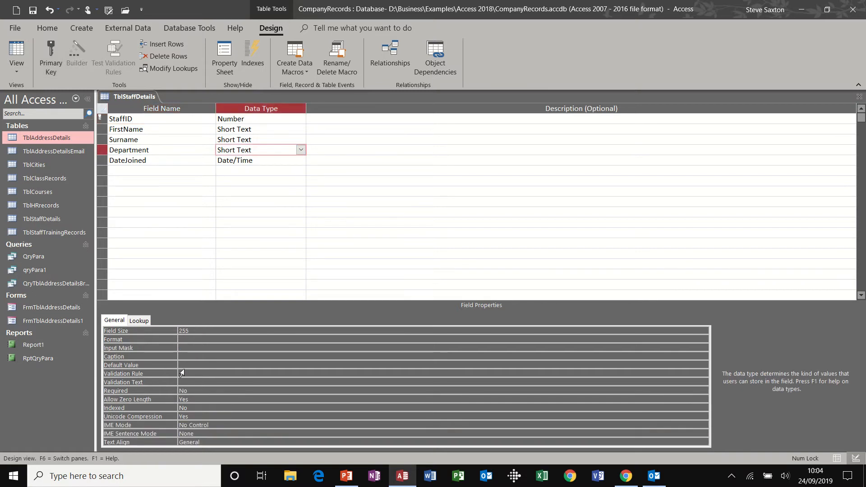
text(S)
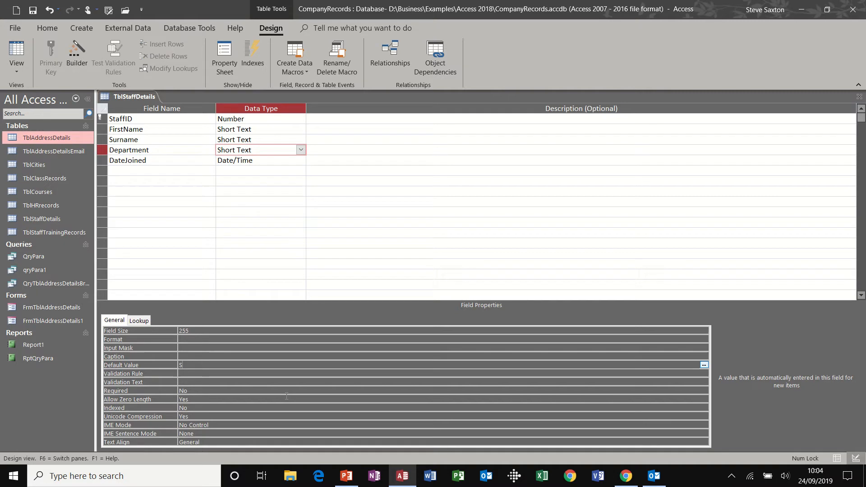
text(ales)
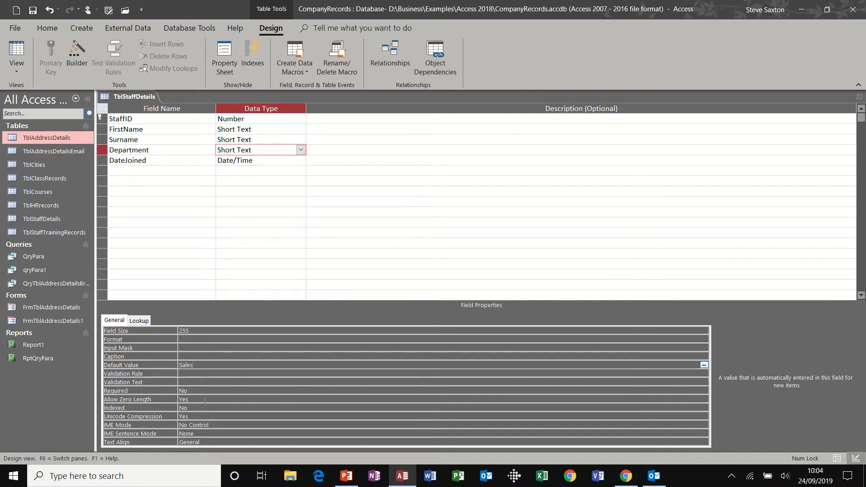
mouse_move(144, 387)
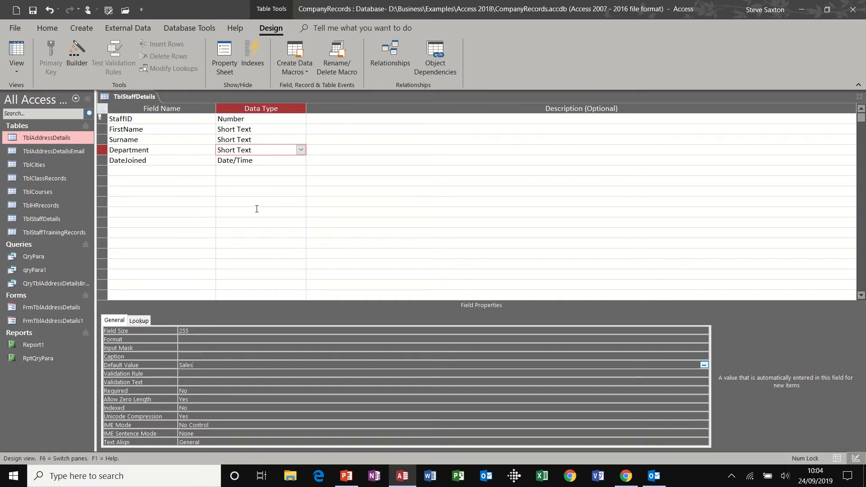
- Give DateJoined a >Now() validation rule with a validation text asking for a date
click(257, 161)
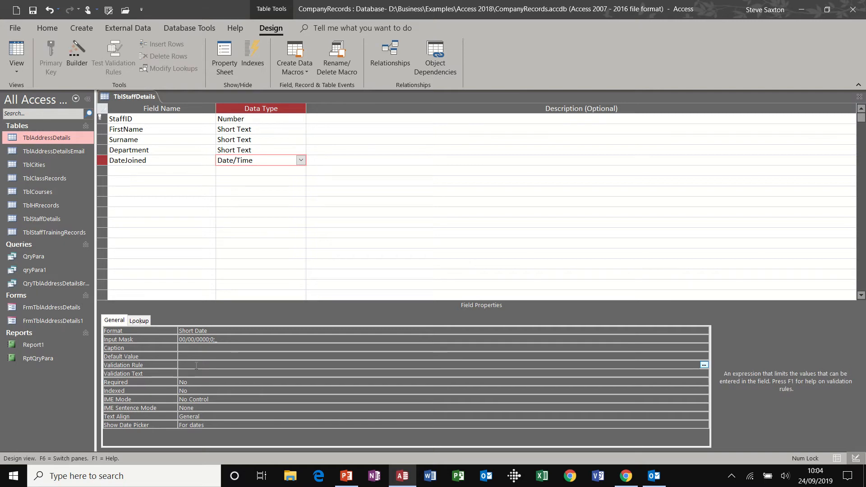
text(>)
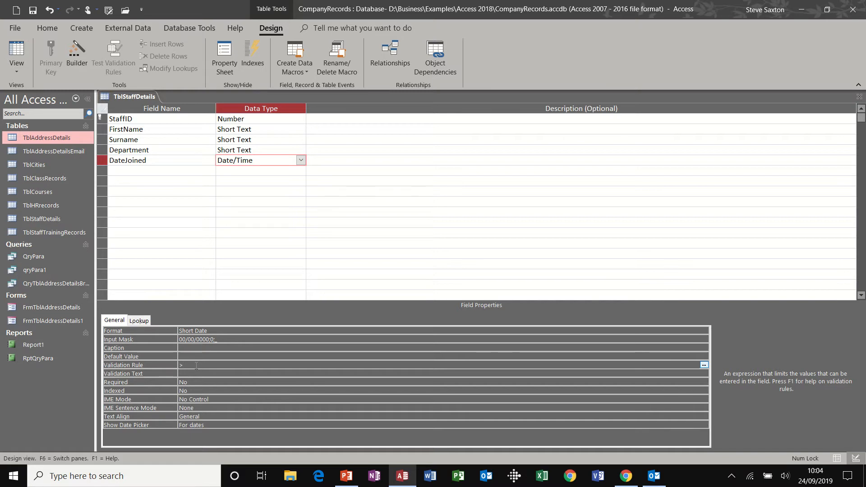
text(today)
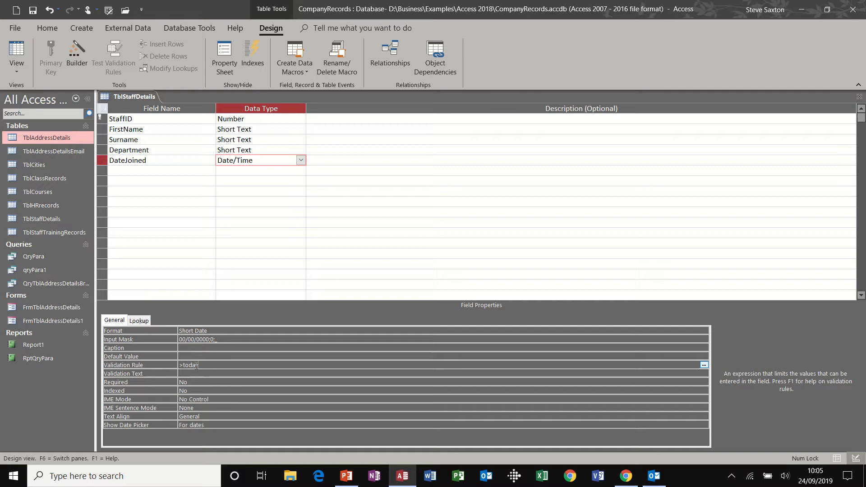
text(())
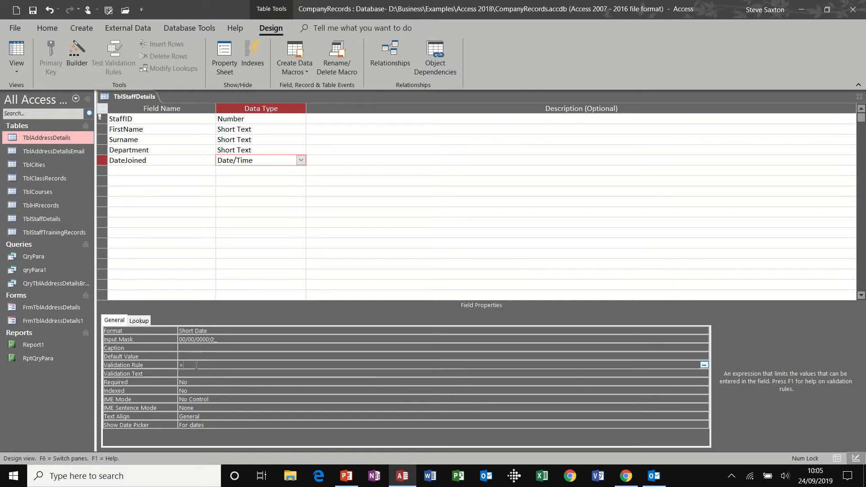
text(now()
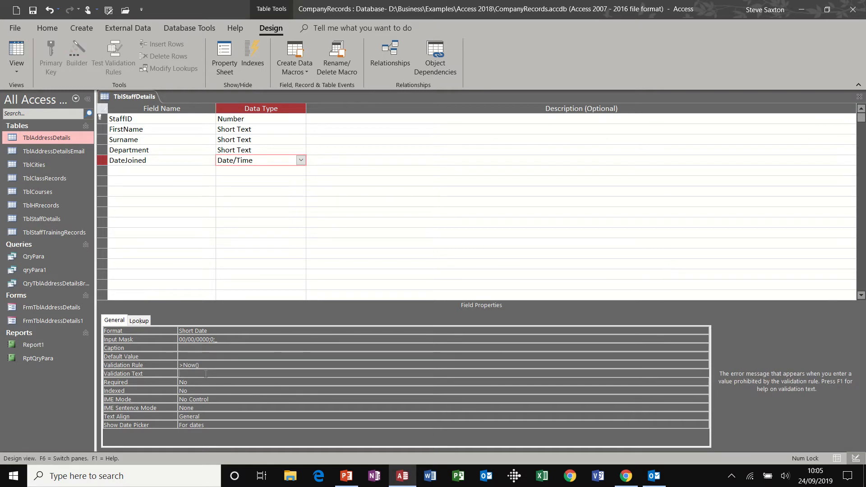
text(You must enter)
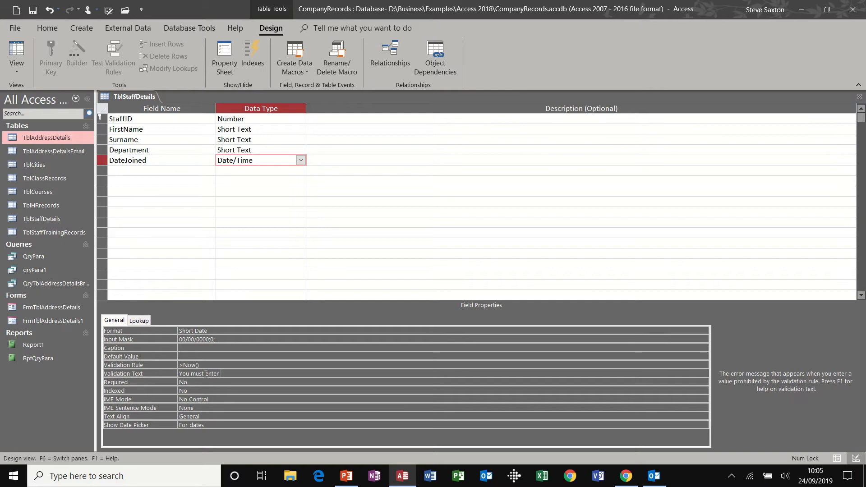
text(a date)
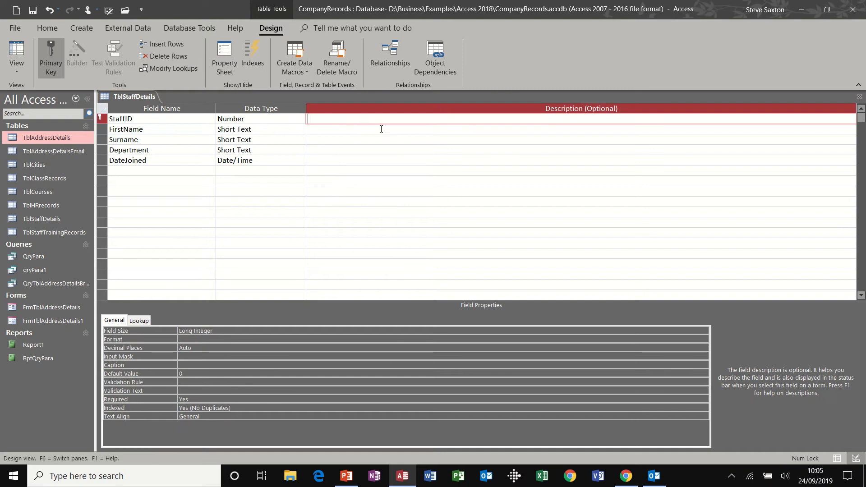
mouse_move(546, 120)
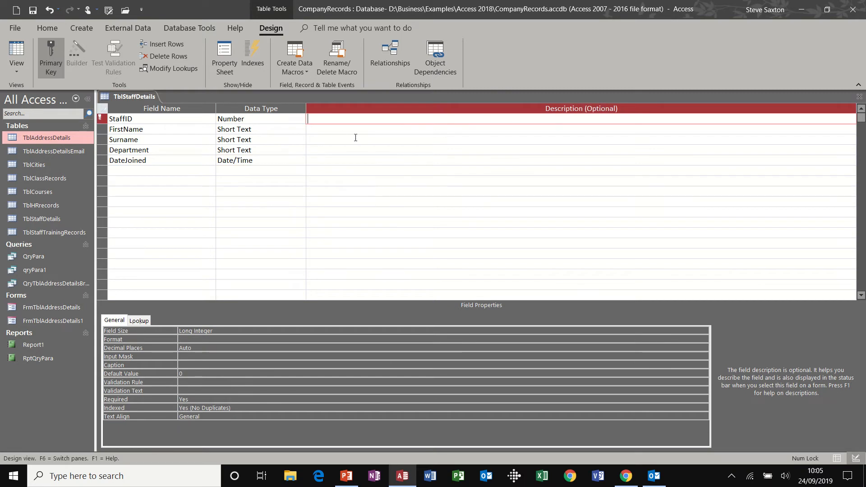
- Save the design and change StaffID to AutoNumber
click(33, 10)
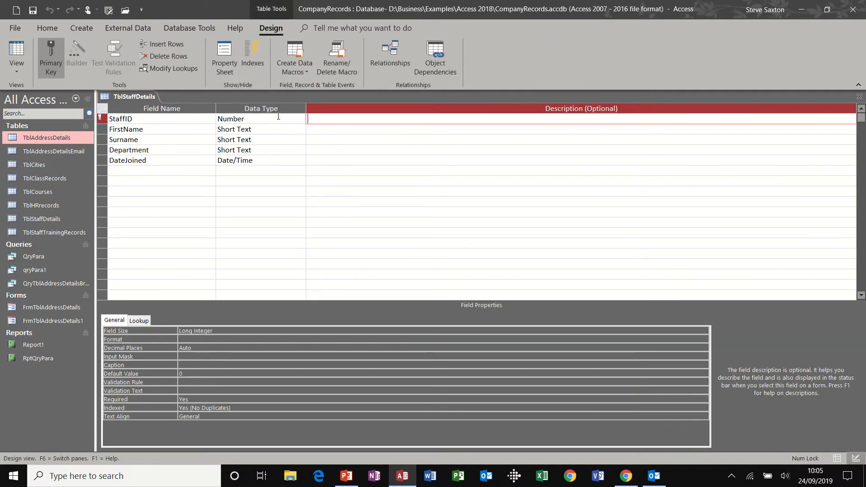
click(301, 119)
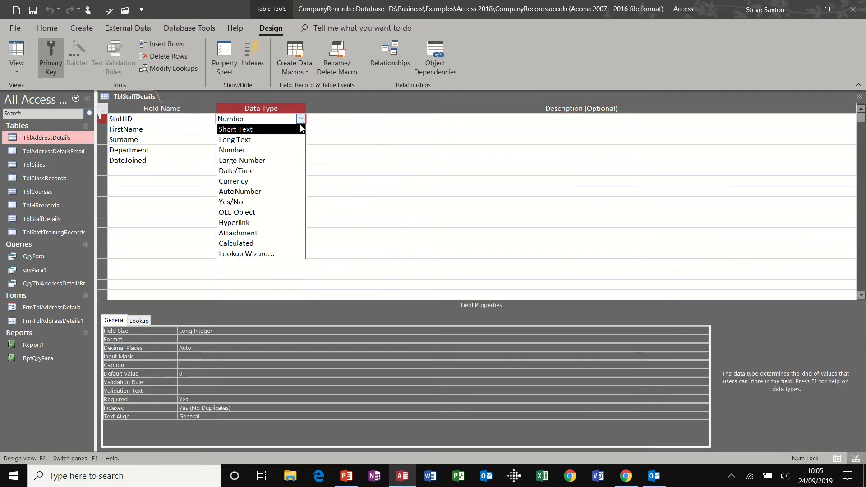
click(240, 191)
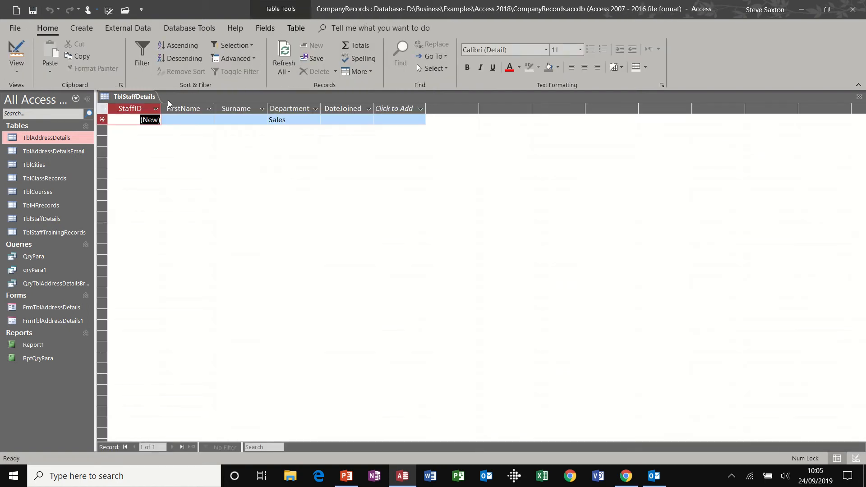
text(AS)
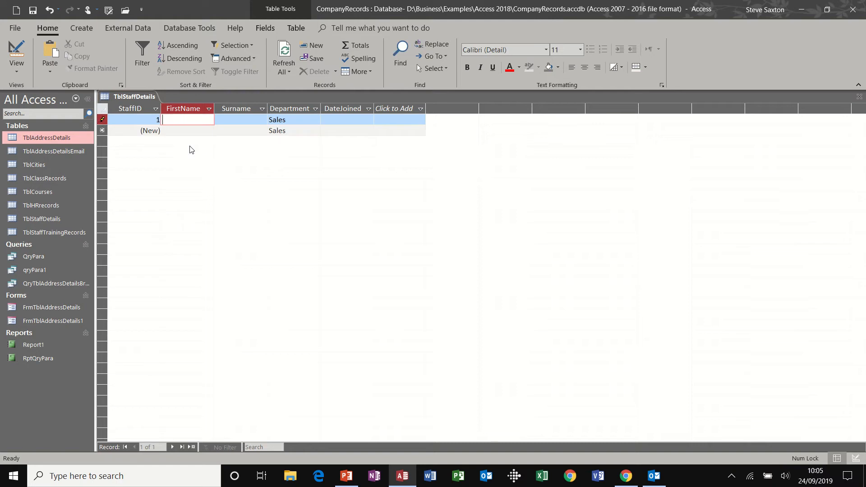
text(Steve)
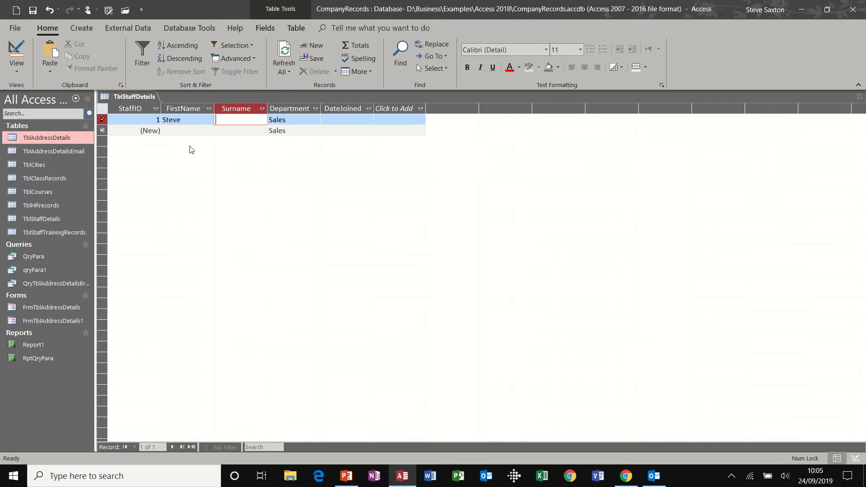
text(Saxton)
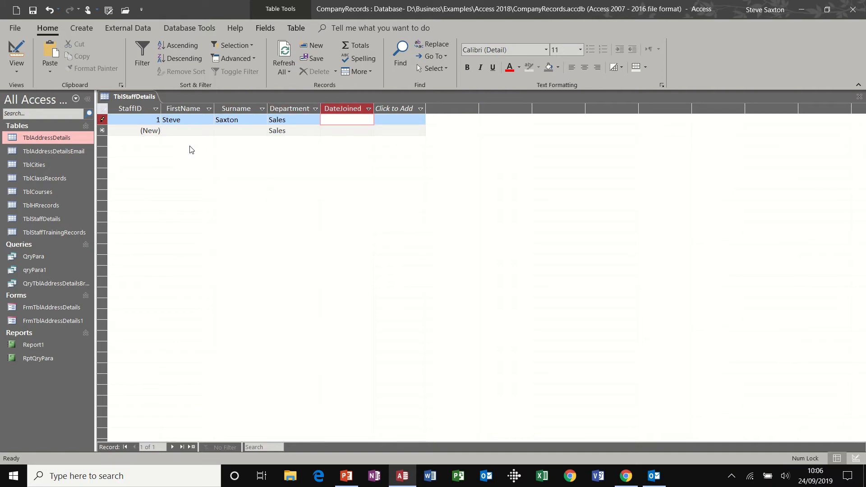
text(24/09/2019)
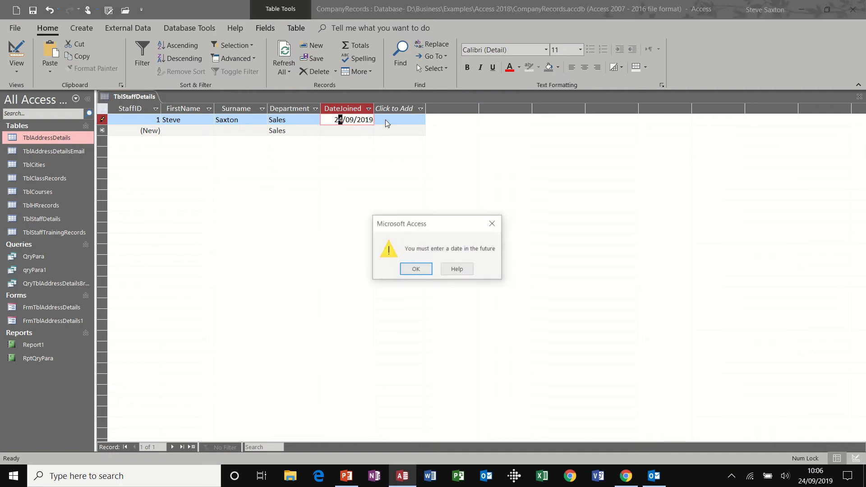
click(415, 268)
text(5)
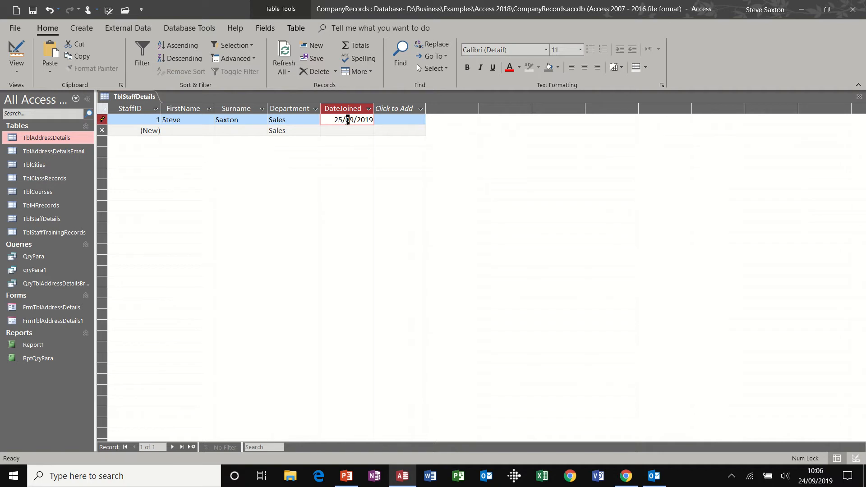
click(346, 129)
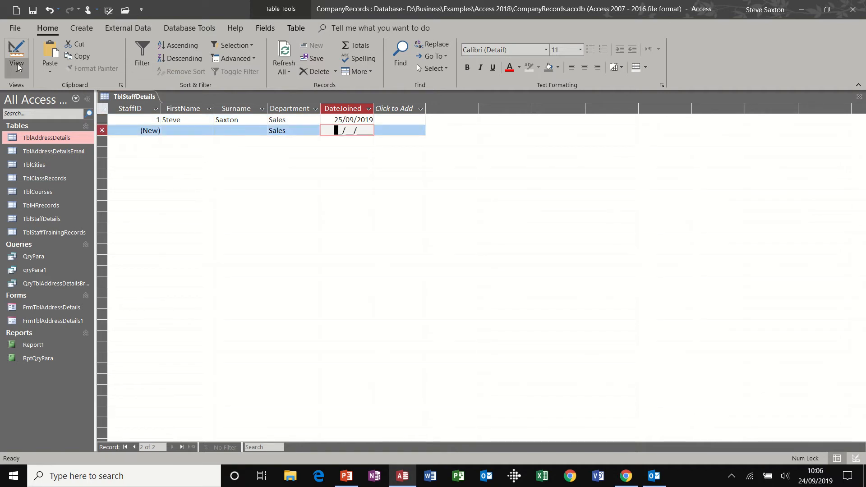
- Loosen the DateJoined validation rule to >Now()-1 and save the design
click(16, 55)
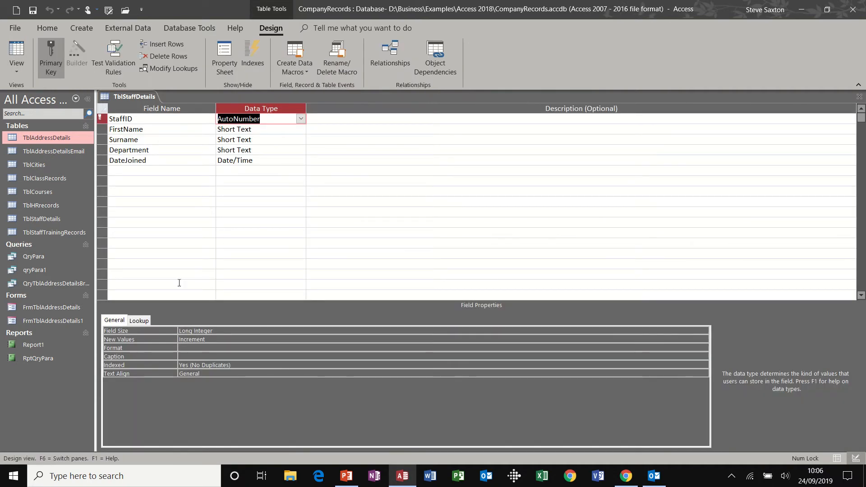
click(127, 160)
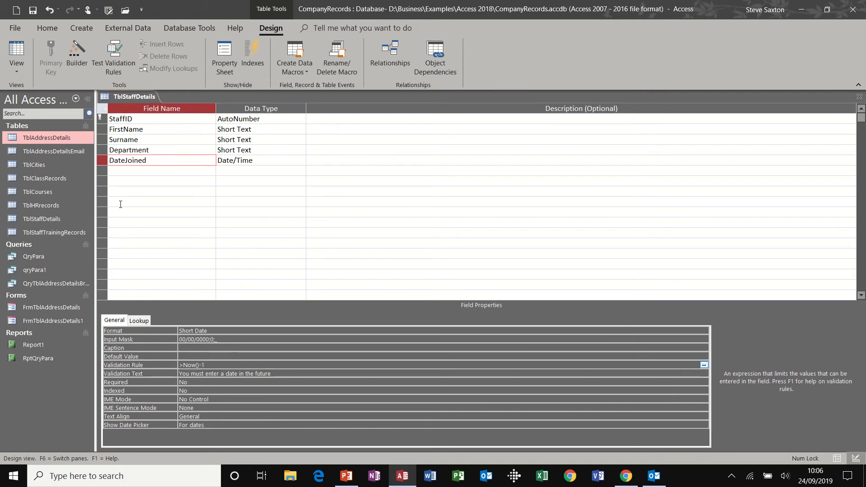
click(32, 10)
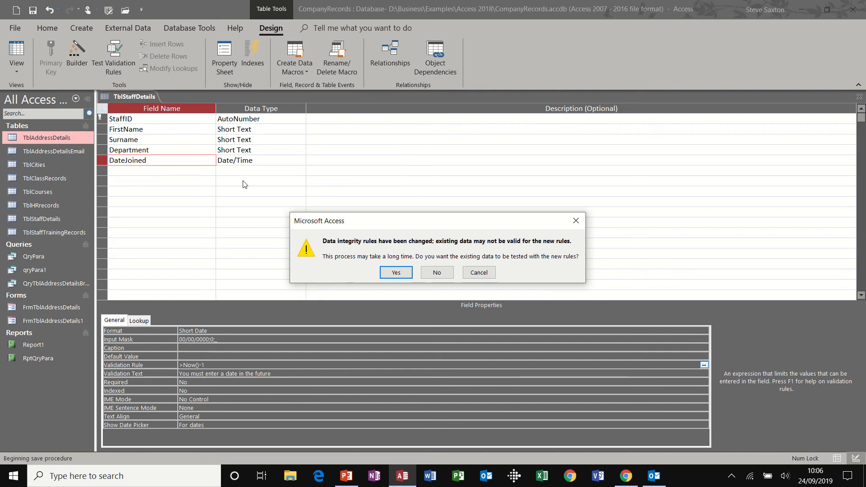
click(395, 272)
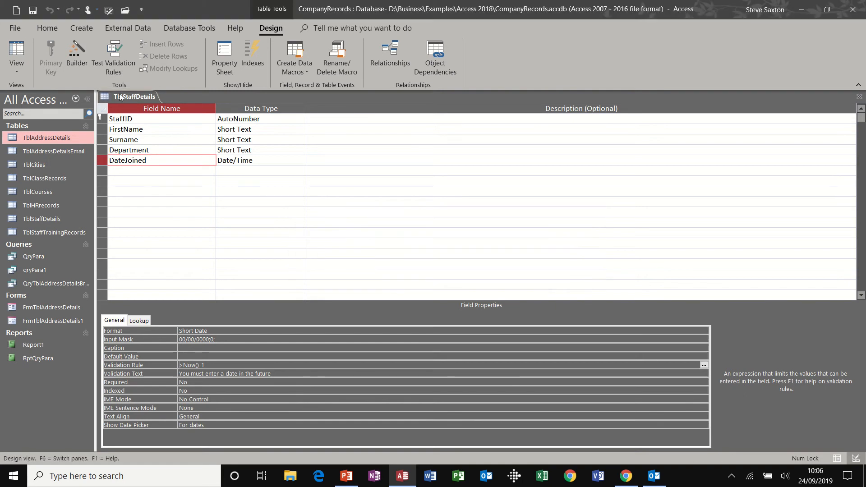
- Change record 1's DateJoined to 24/09/2019 and close TblStaffDetails
click(17, 52)
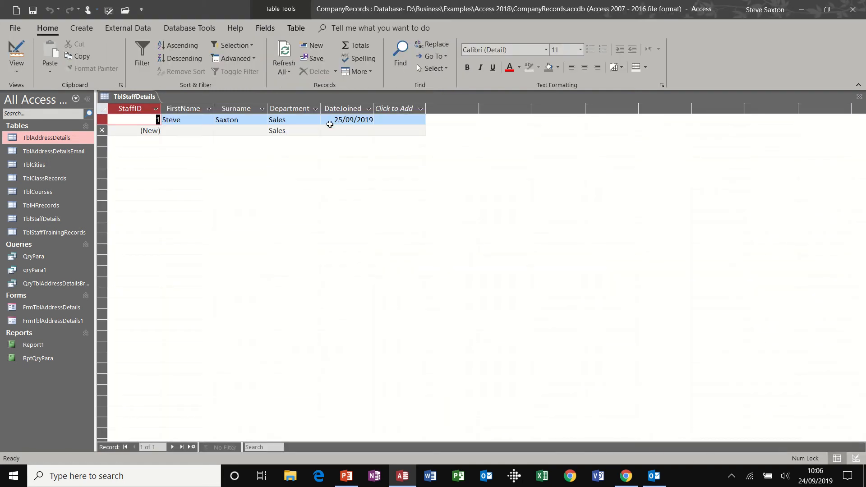
double_click(336, 120)
text(4)
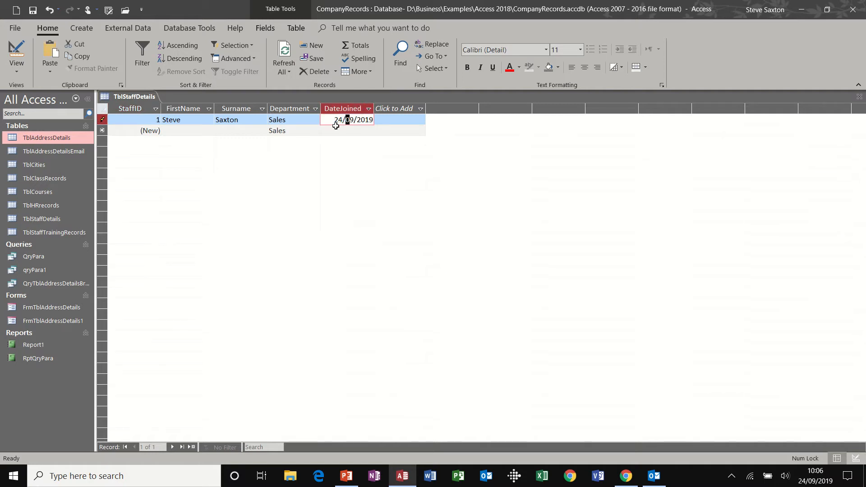
click(347, 130)
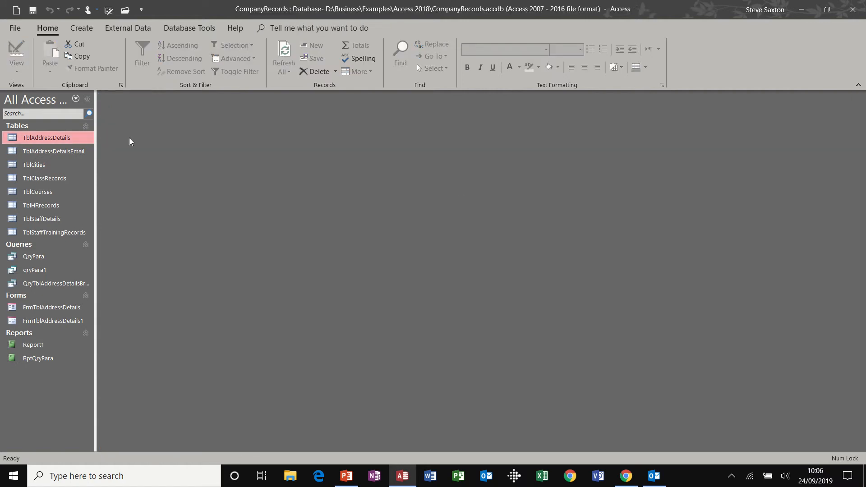
- Start a new blank query in Design View
click(34, 256)
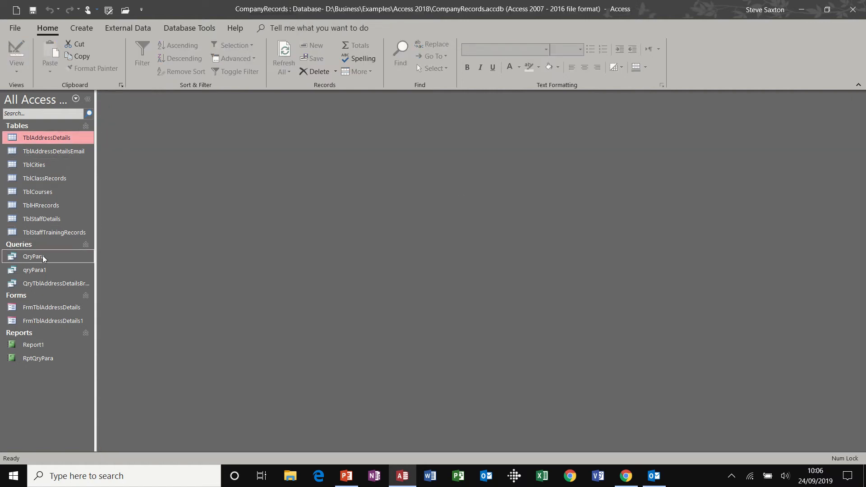
click(80, 28)
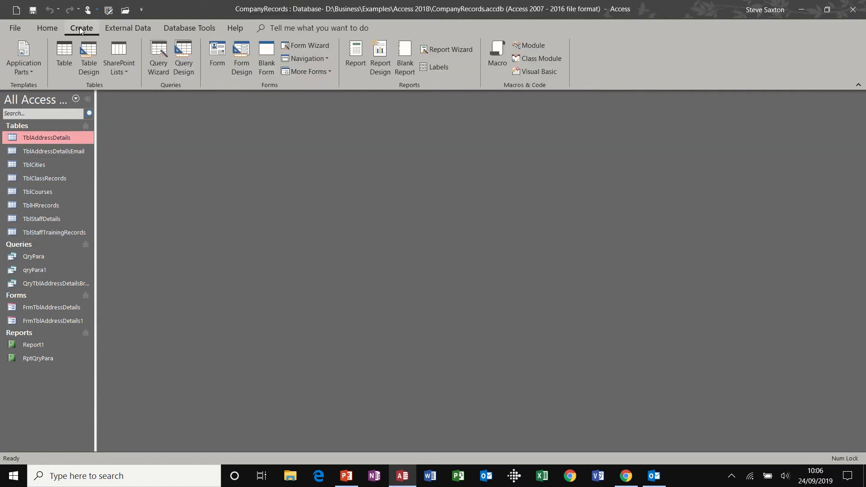
mouse_move(159, 58)
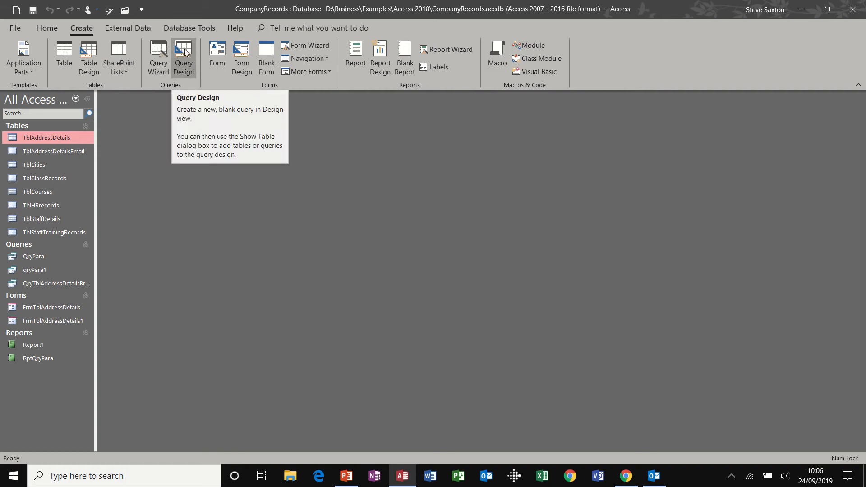
click(183, 58)
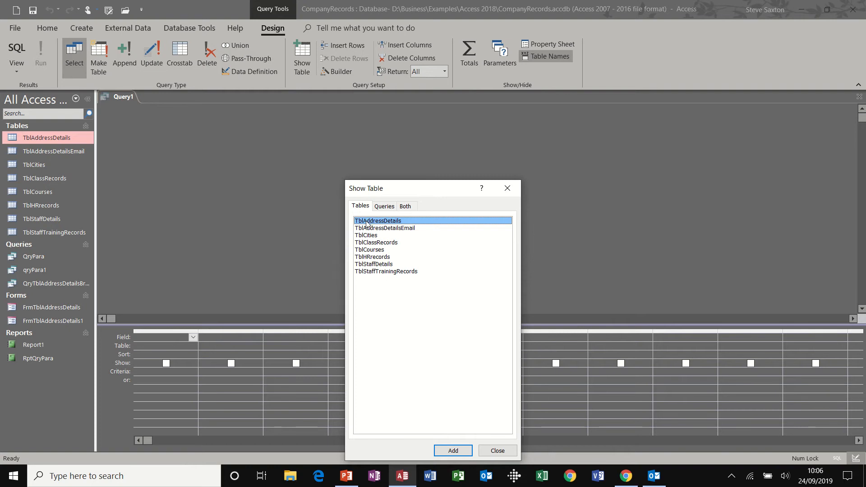
mouse_move(388, 266)
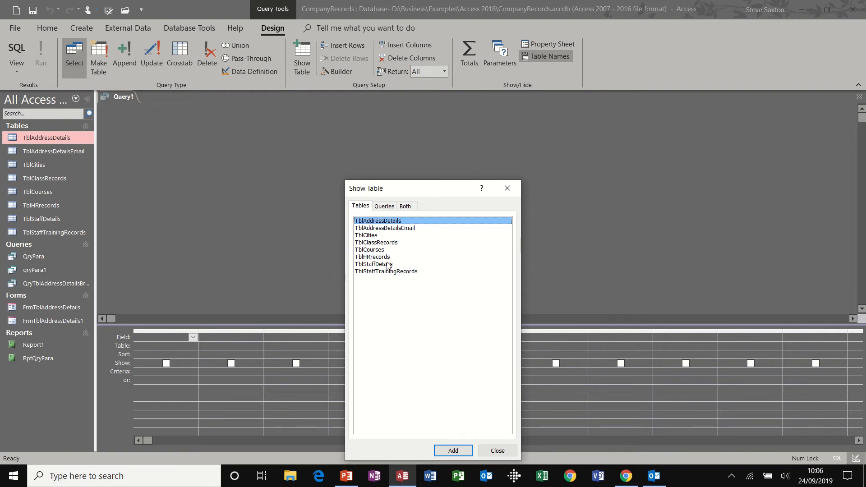
- Add TblAddressDetails with all its fields and set the City criterion to Bradford
click(374, 264)
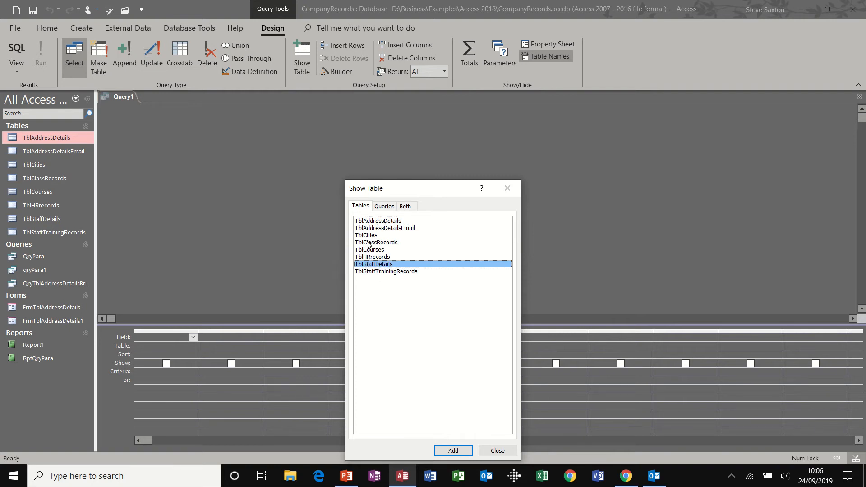
double_click(378, 220)
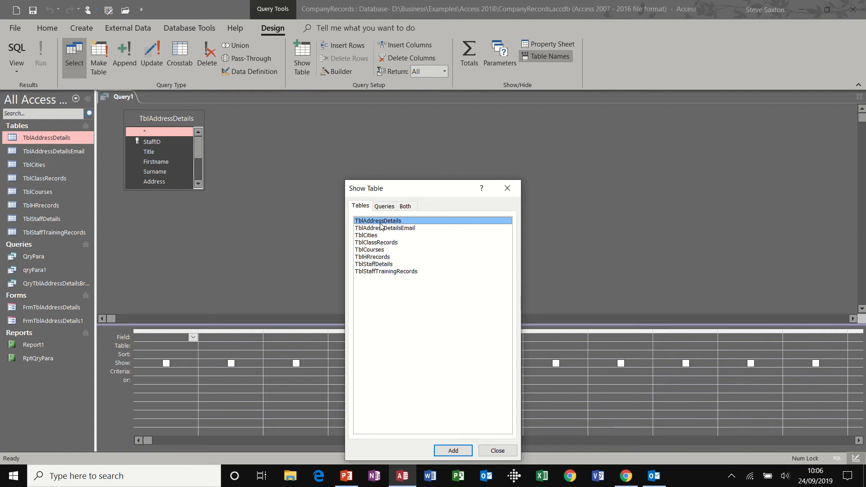
click(496, 450)
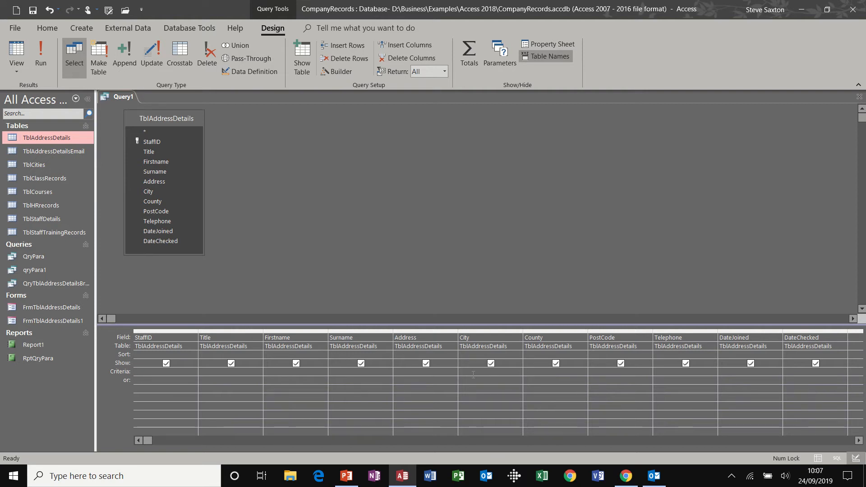
text(Bradford)
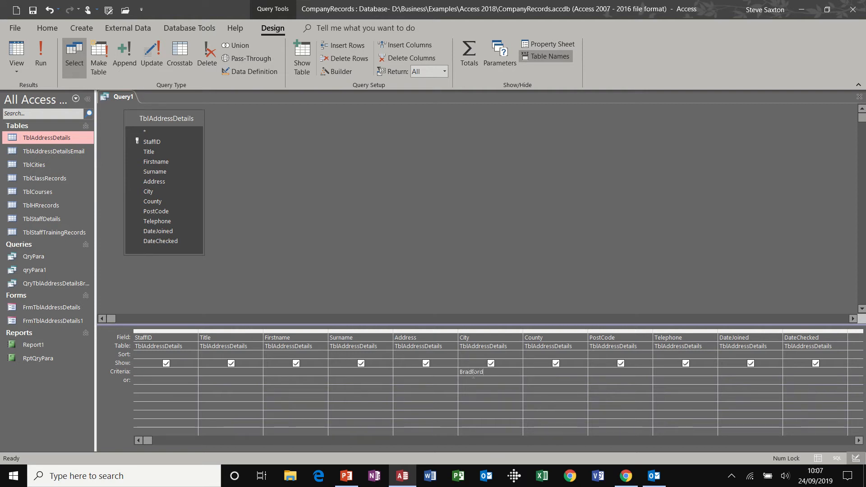
click(487, 371)
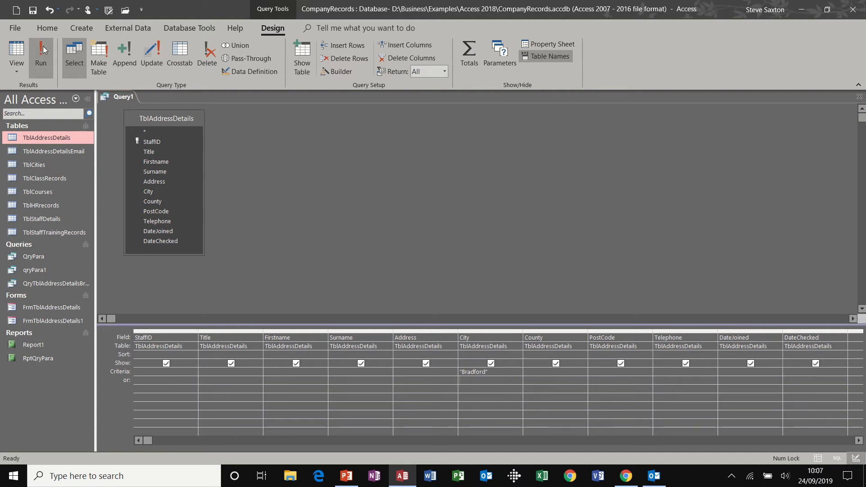
- Run the query showing six Bradford records and save it as QryTblAddressDetails
click(41, 52)
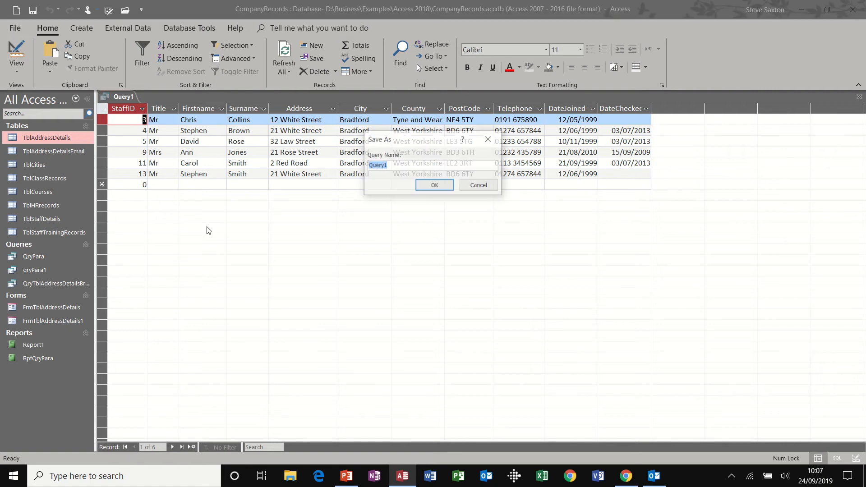
text(Qr)
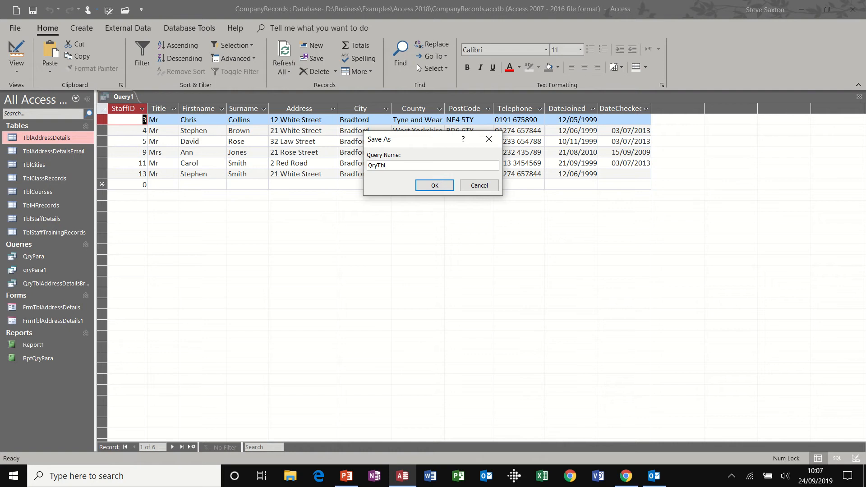
text(Address)
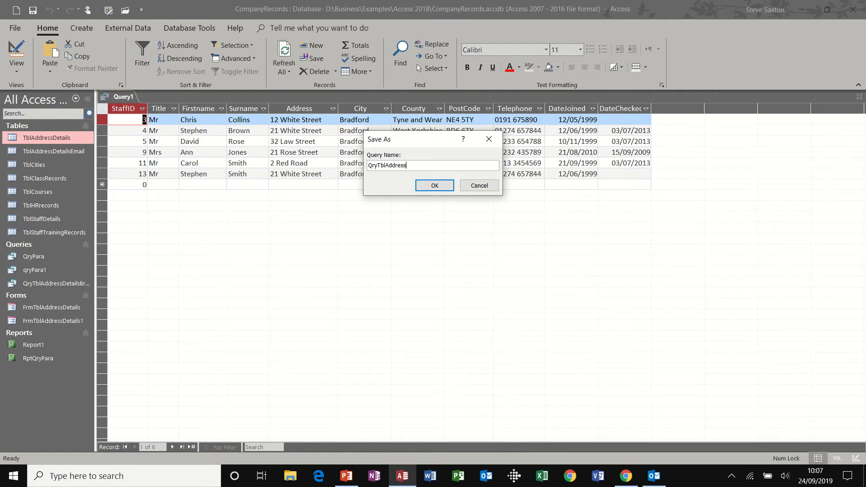
text(Details)
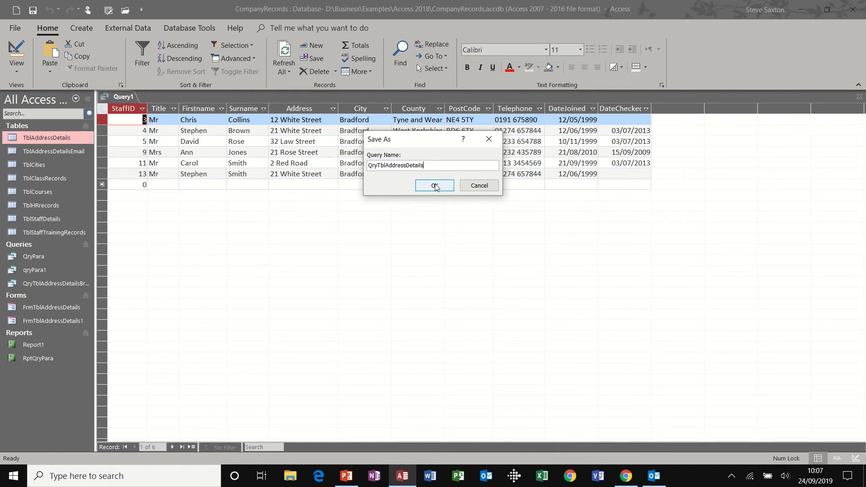
click(434, 185)
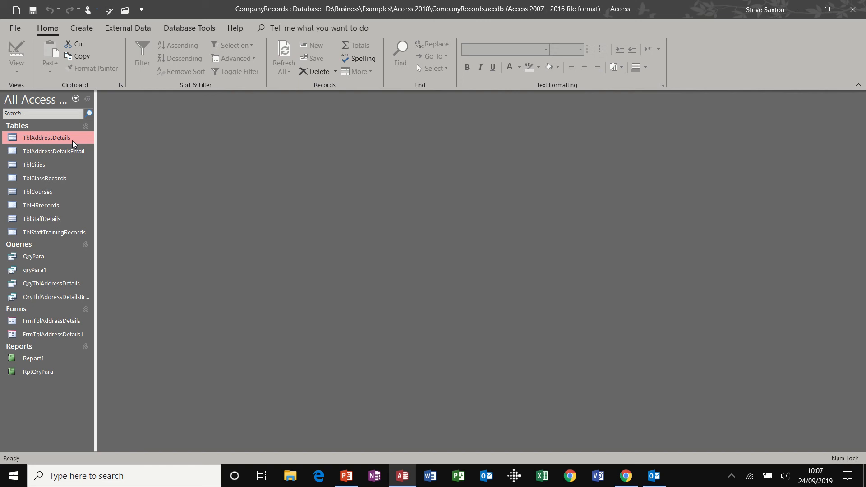
double_click(47, 138)
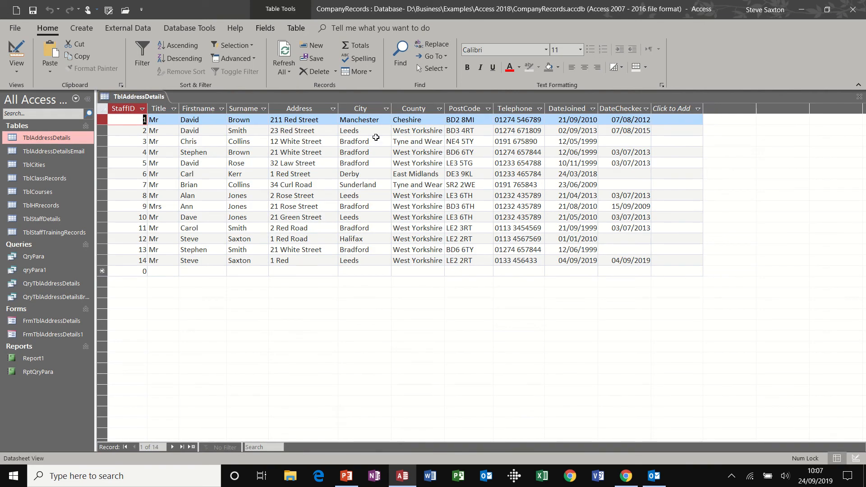
click(359, 130)
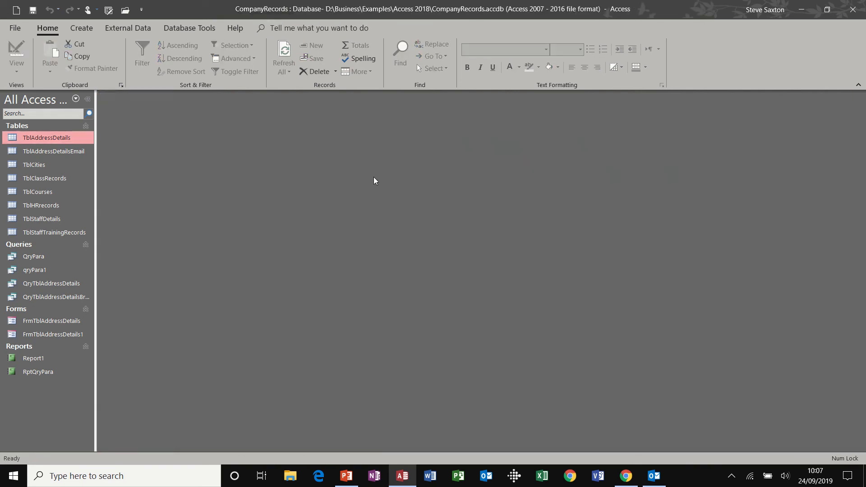
mouse_move(57, 314)
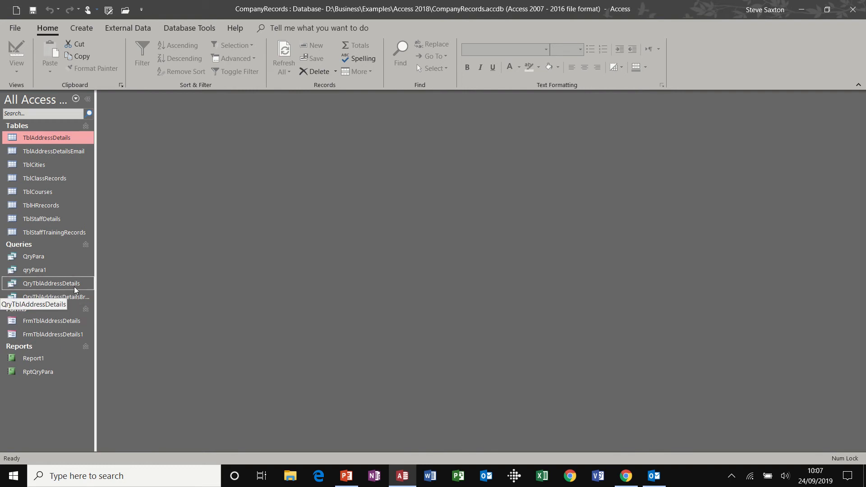
double_click(52, 283)
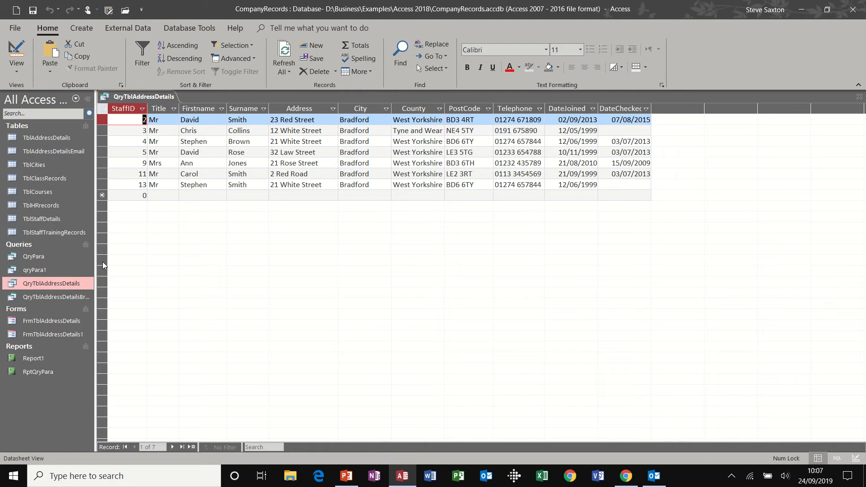
click(55, 296)
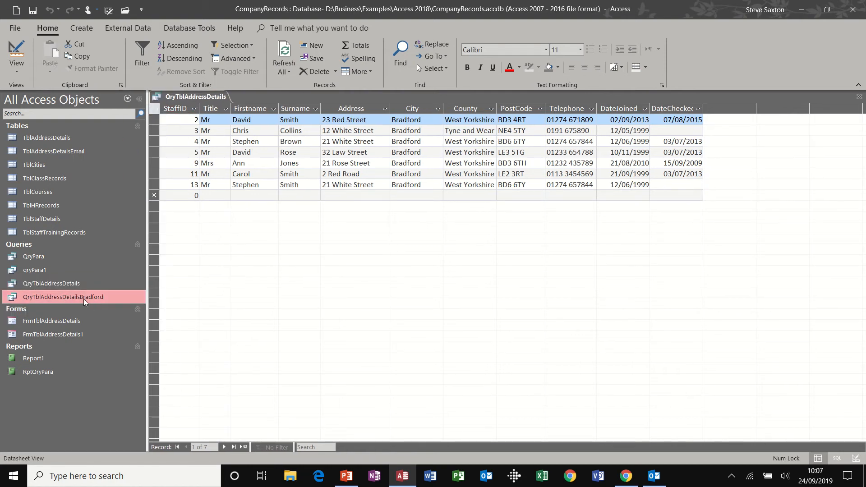
mouse_move(63, 296)
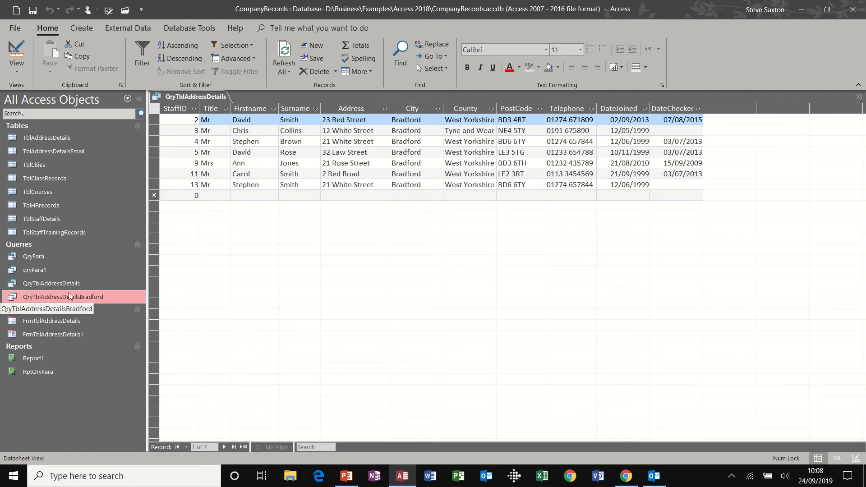
drag(151, 287, 95, 287)
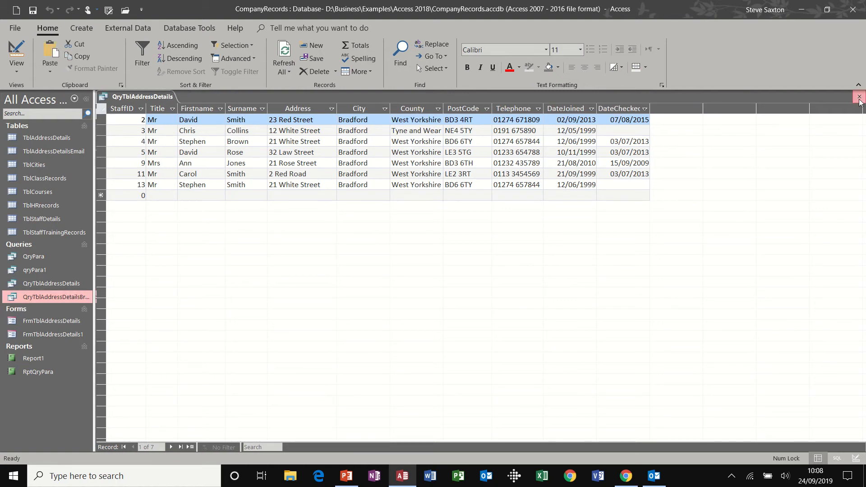
click(860, 97)
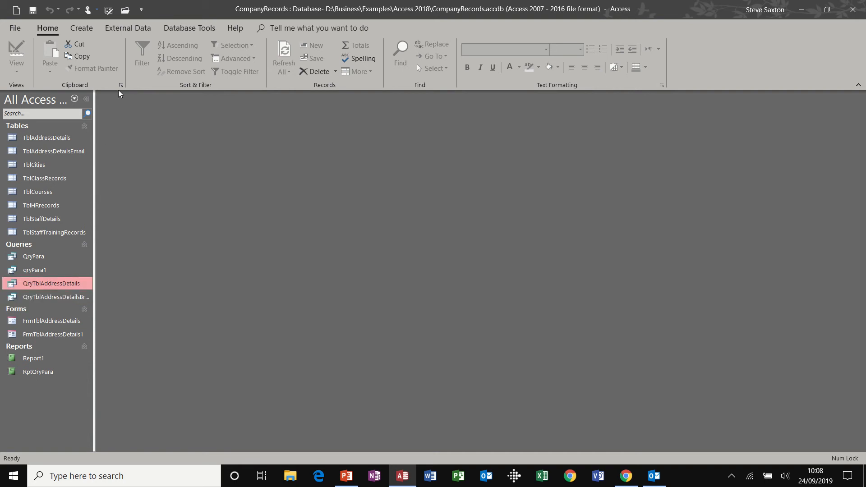
- Create a report from QryTblAddressDetails, narrow its columns and save it as RptQryTblAddressDetails
click(81, 28)
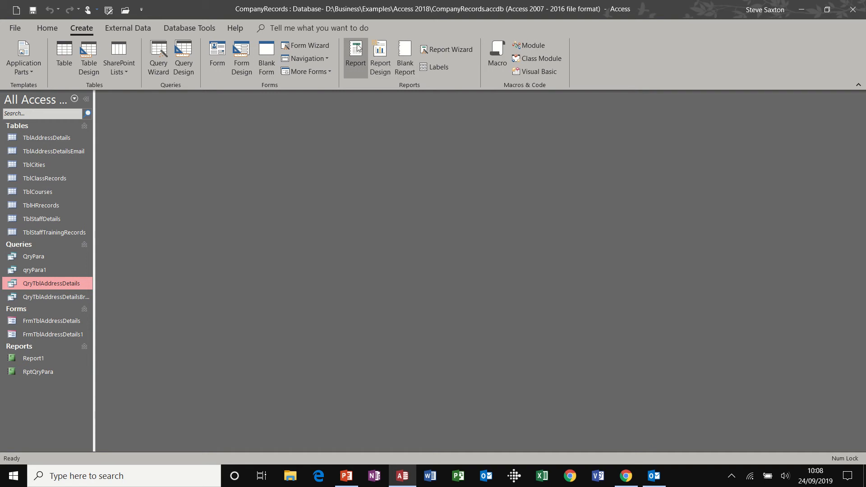
click(356, 48)
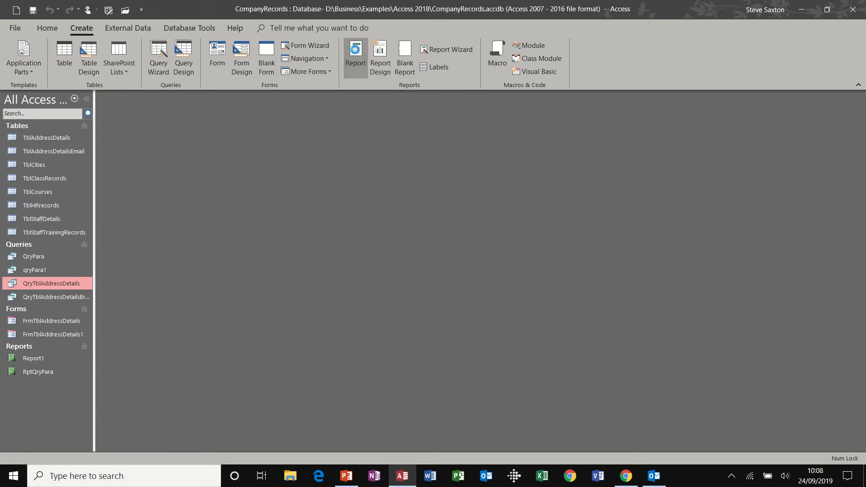
click(355, 57)
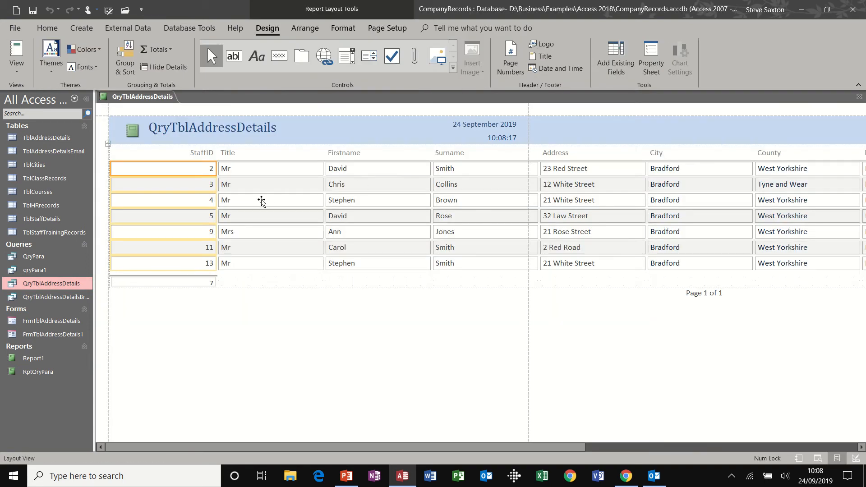
mouse_move(217, 168)
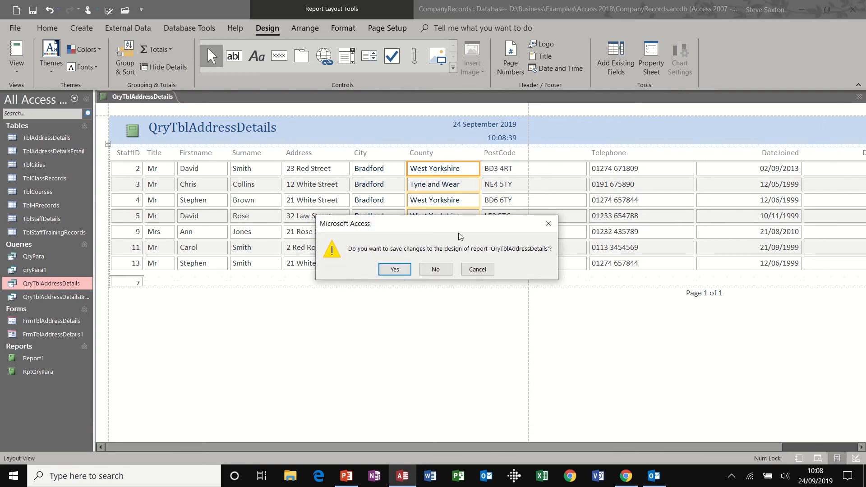
click(394, 270)
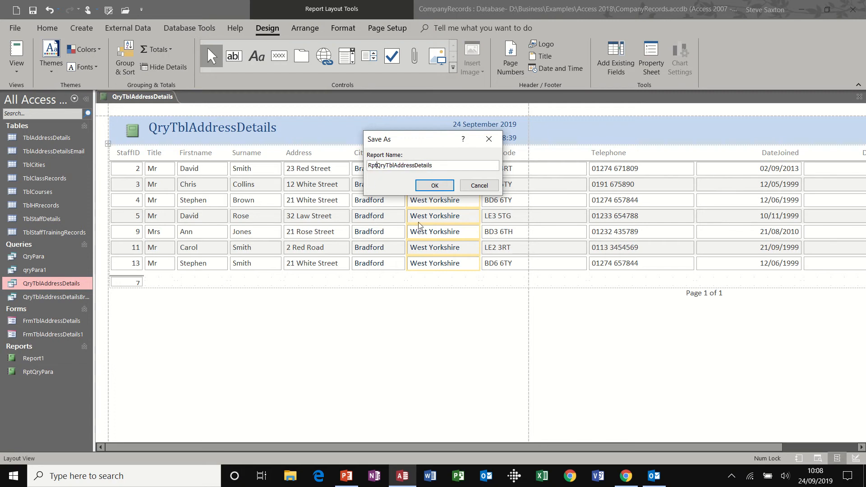
click(434, 185)
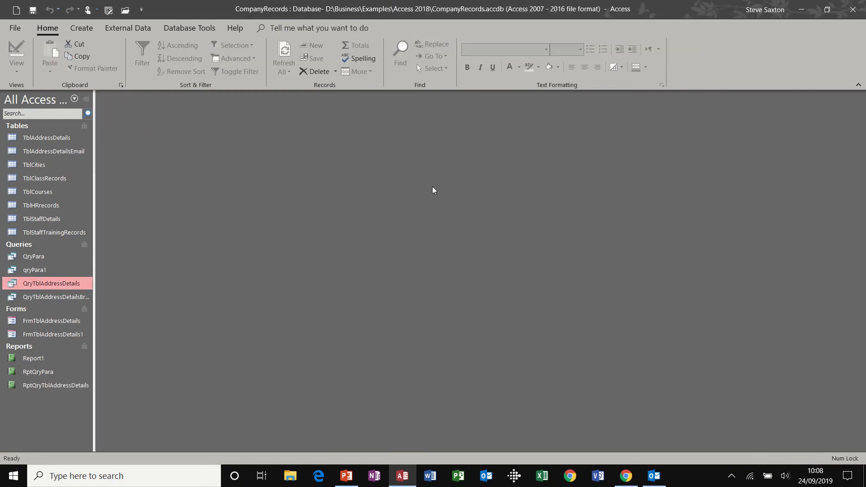
- Open RptQryTblAddressDetails and change record 1's City to Bradford in TblAddressDetails
click(53, 385)
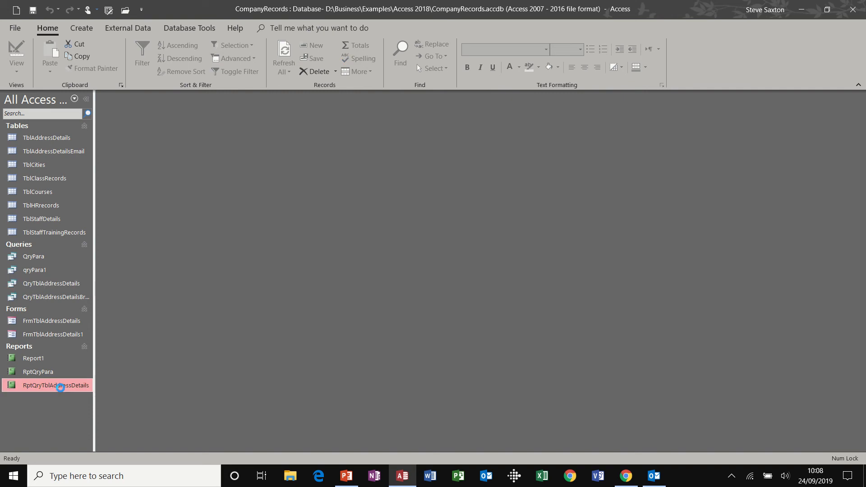
double_click(55, 385)
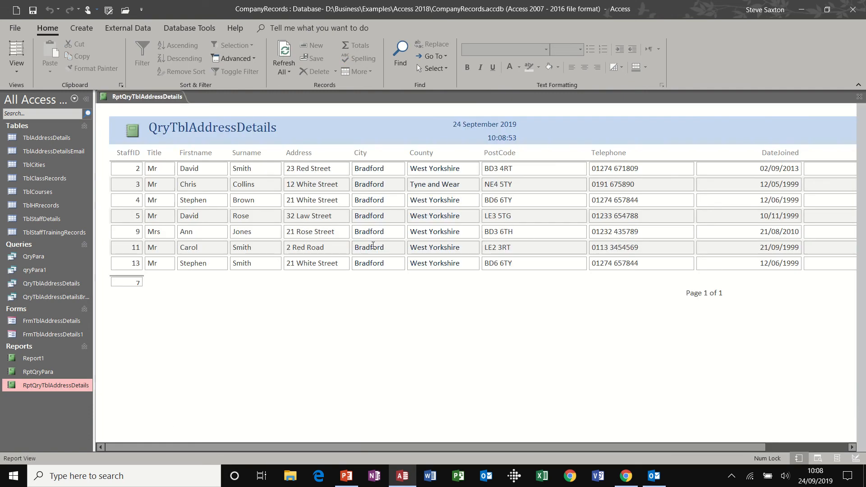
mouse_move(404, 149)
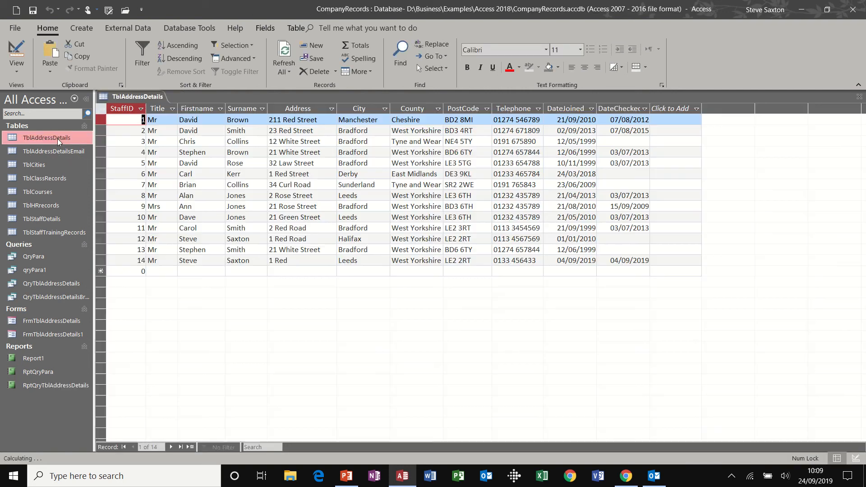
click(384, 120)
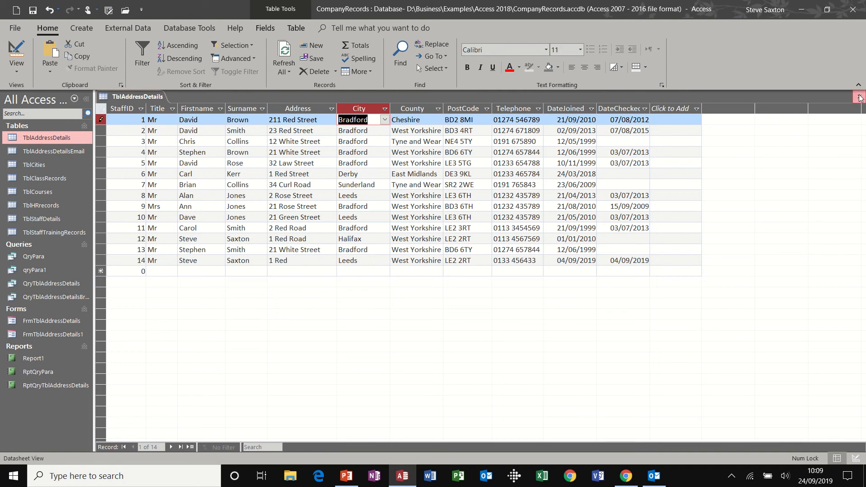
- Reopen the report to confirm eight Bradford records, then close the table and report
double_click(55, 385)
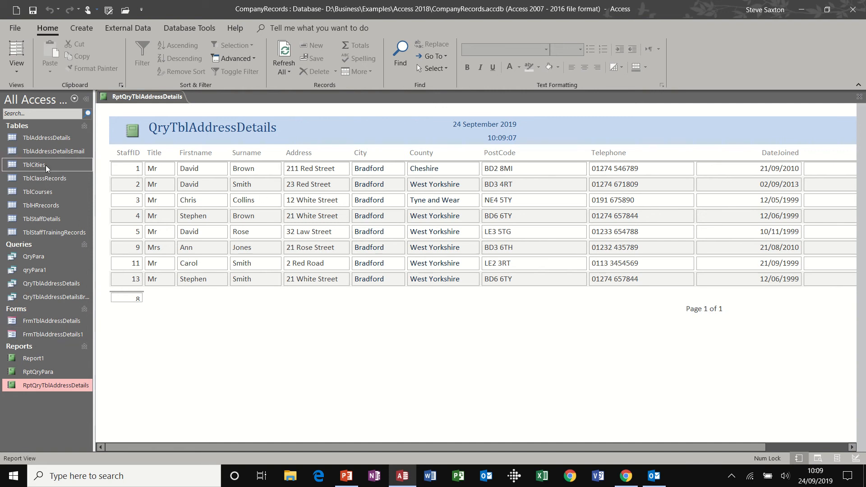
click(47, 138)
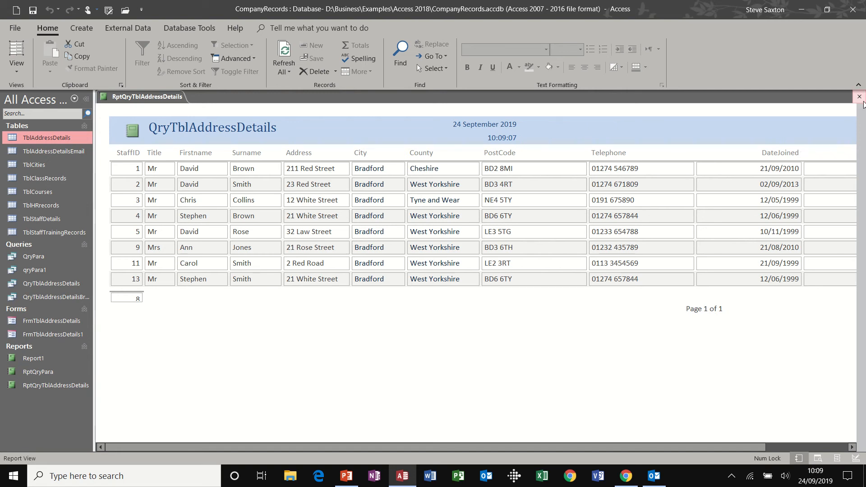
click(860, 97)
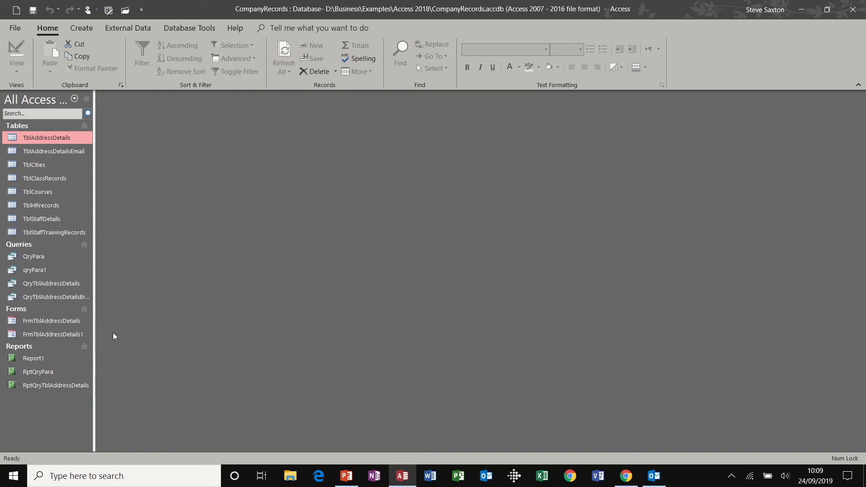
mouse_move(47, 320)
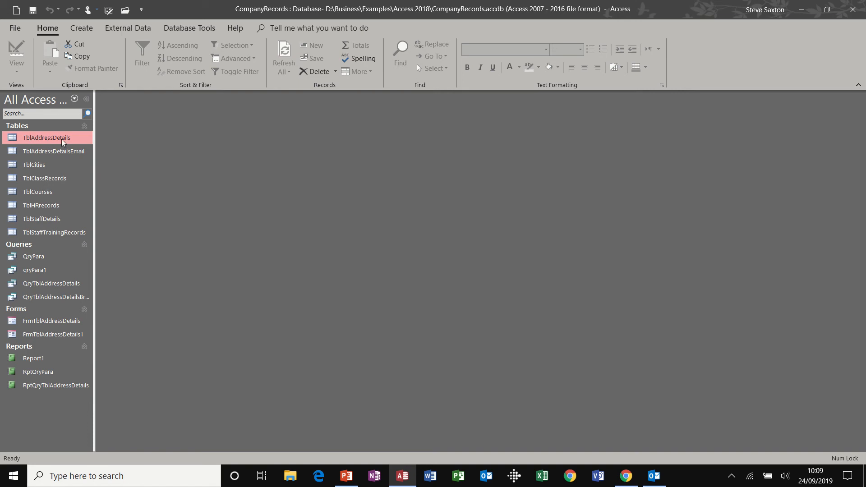
click(80, 28)
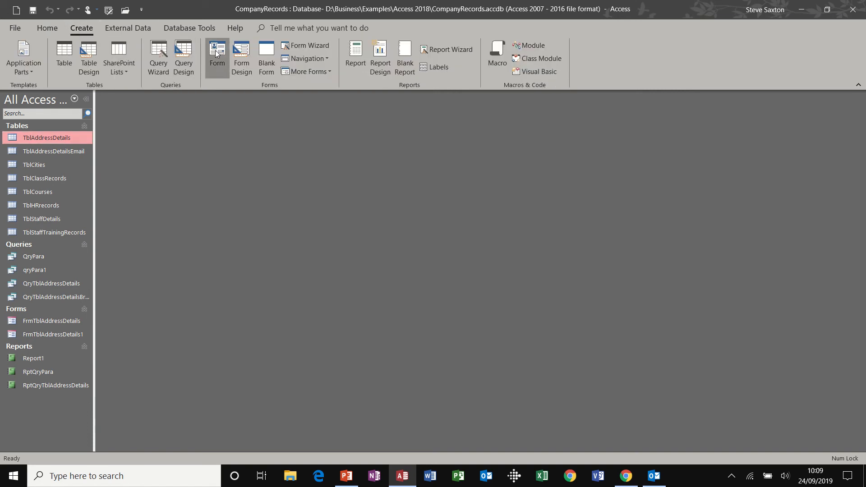
- Create a form on TblAddressDetails with narrower text boxes and go to a new record
click(216, 52)
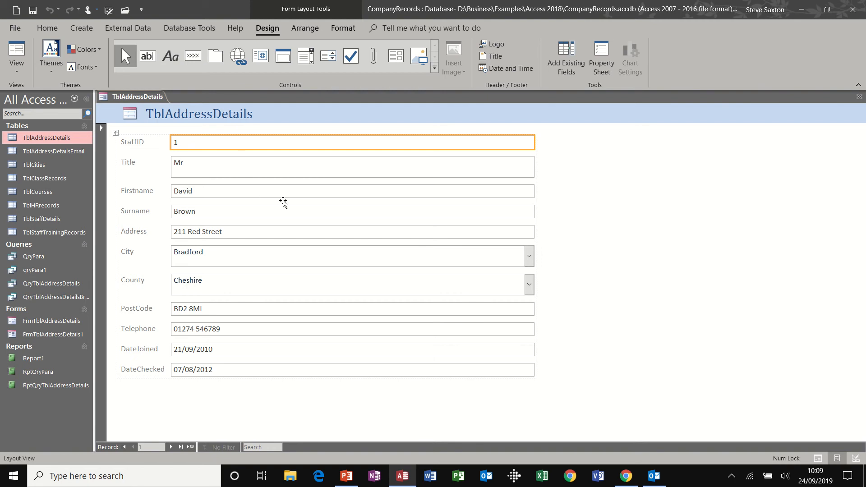
drag(534, 148, 451, 150)
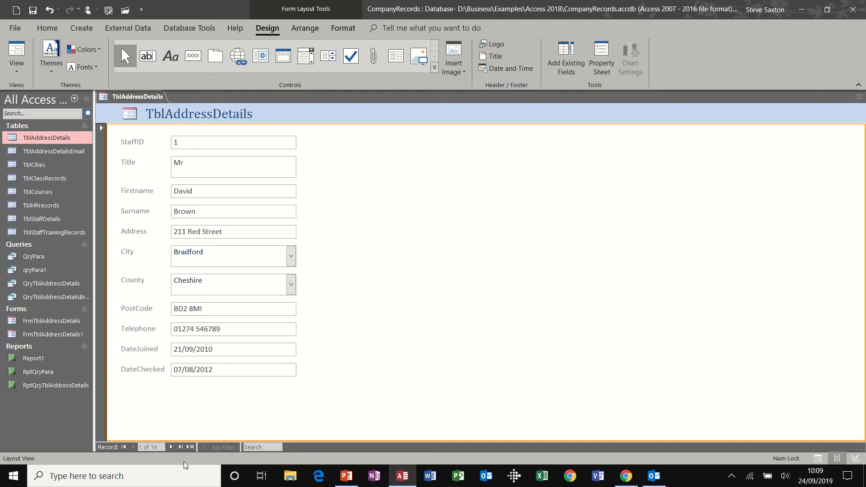
click(192, 447)
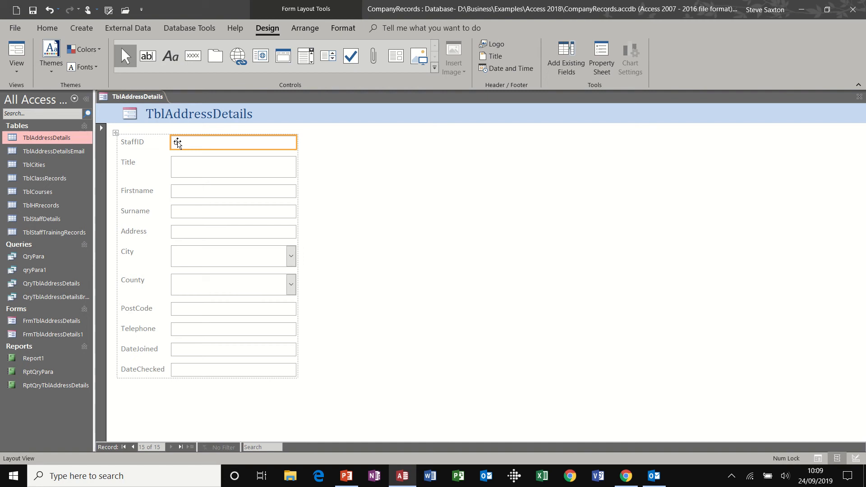
text(0)
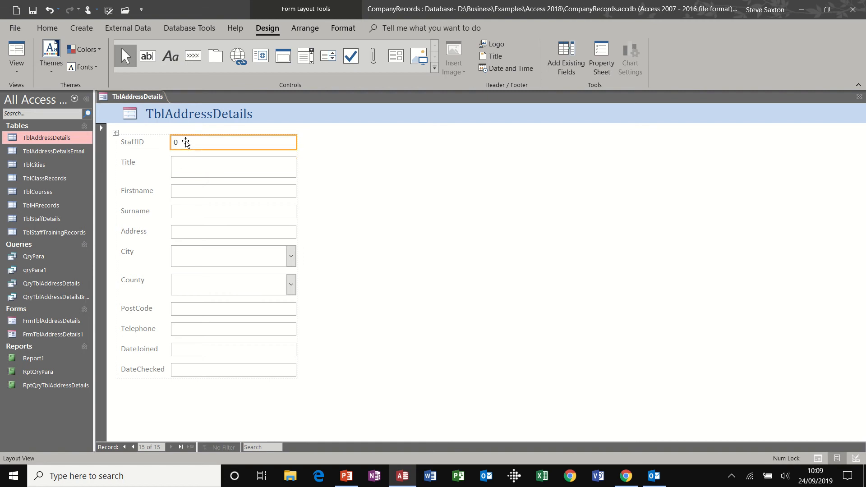
click(233, 167)
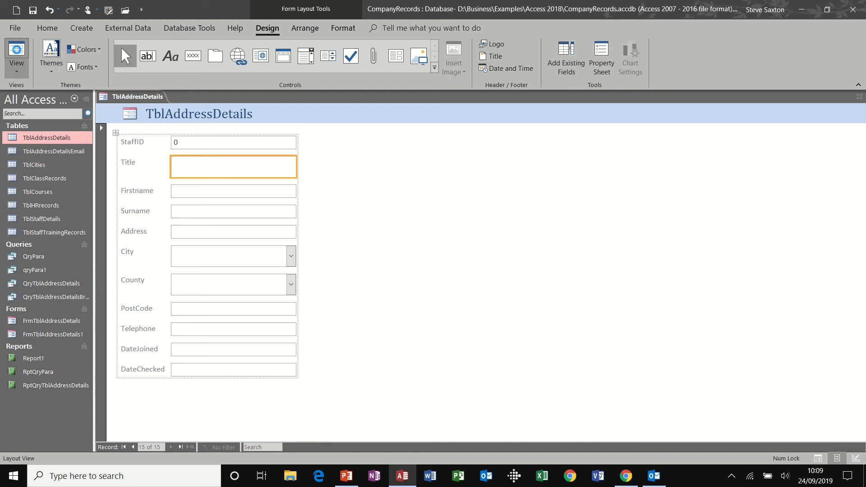
click(16, 55)
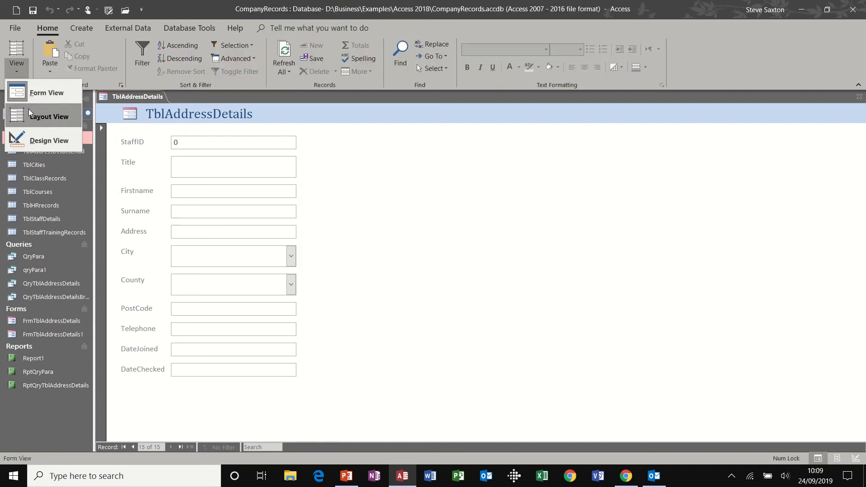
click(233, 142)
text(12)
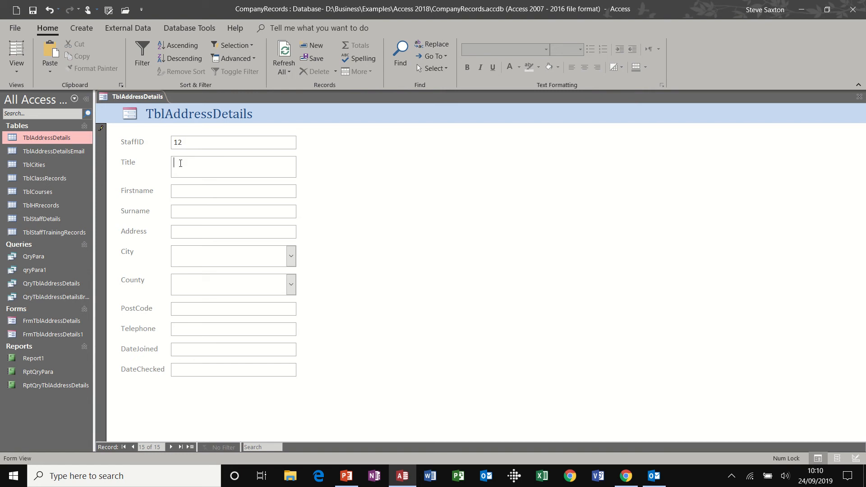
text(Steve)
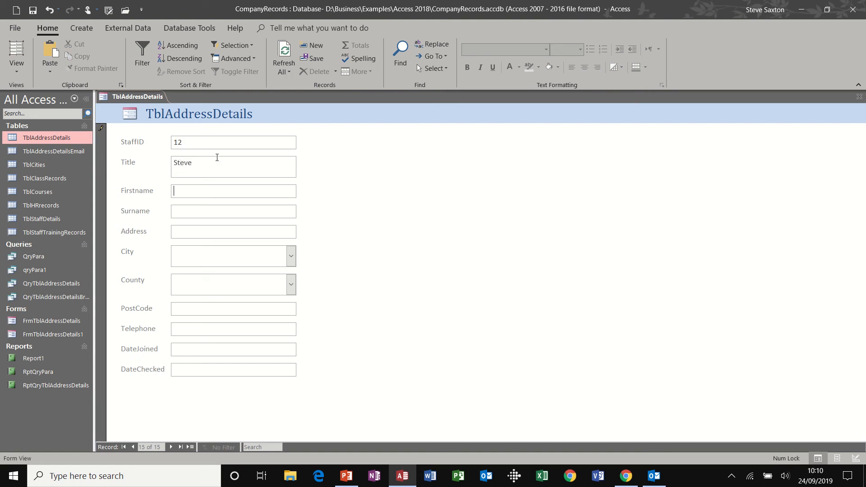
text(Mr)
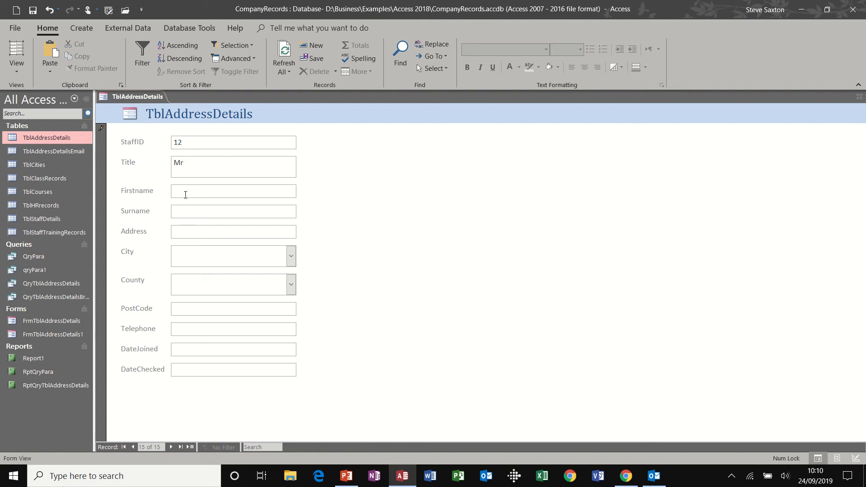
text(Steve)
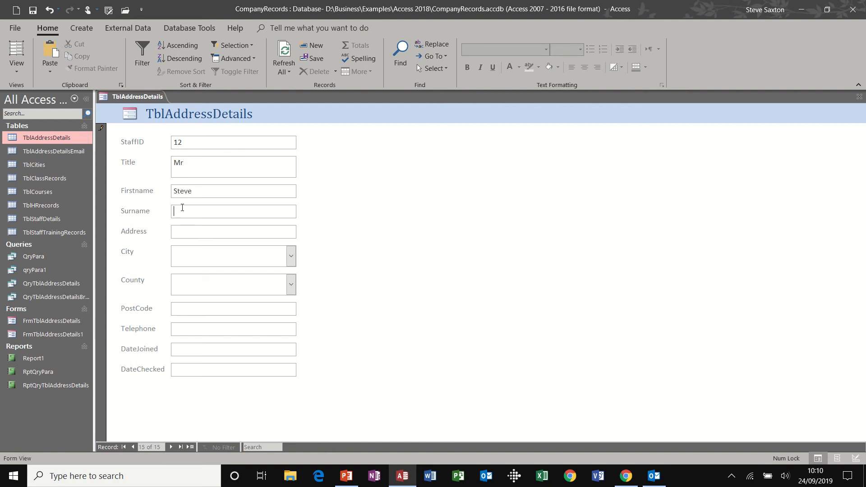
text(Saxton)
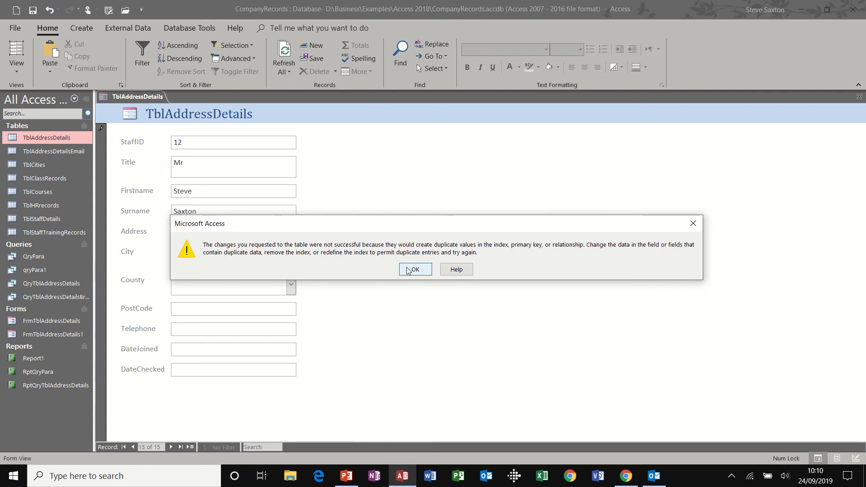
- Dismiss the duplicate StaffID warnings and save the form as FrmTblAddressDetails2
click(415, 269)
text(FrmTblAddressDetails2)
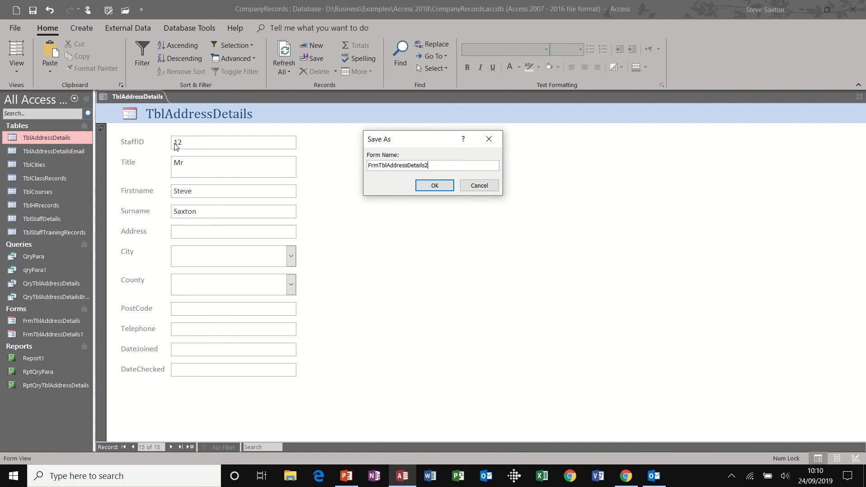
mouse_move(341, 161)
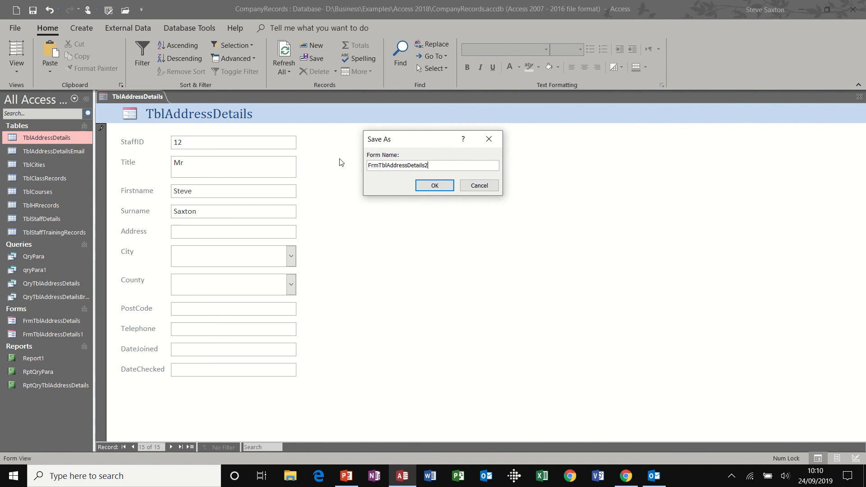
click(434, 185)
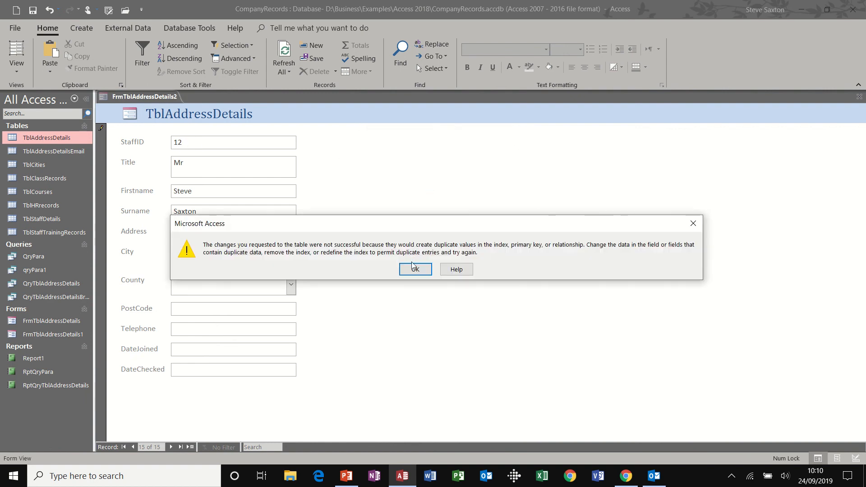
click(415, 270)
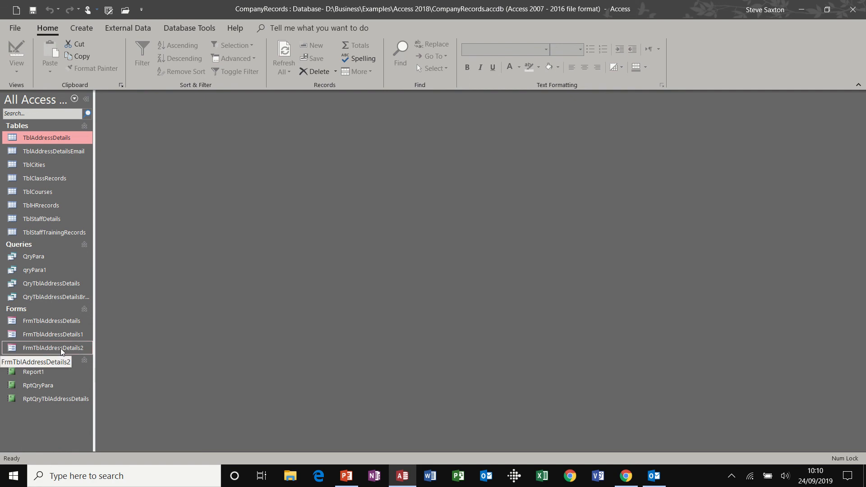
- Reopen FrmTblAddressDetails2, review the last record and start a new blank record
double_click(50, 348)
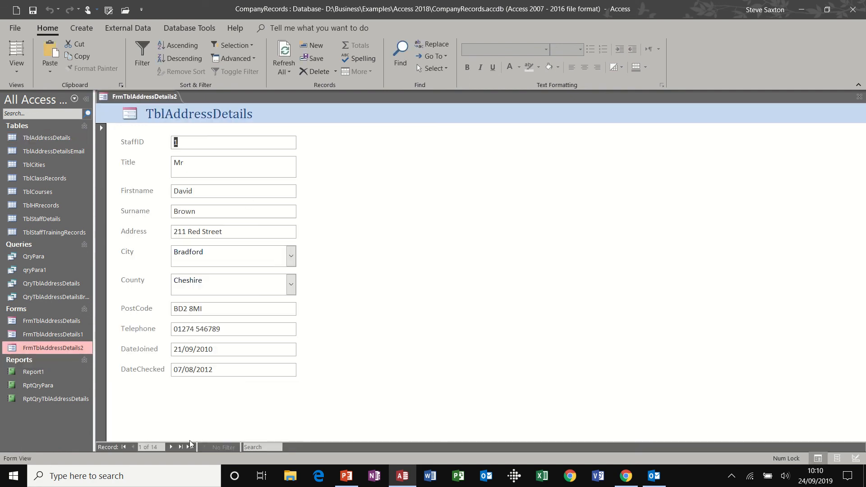
click(190, 446)
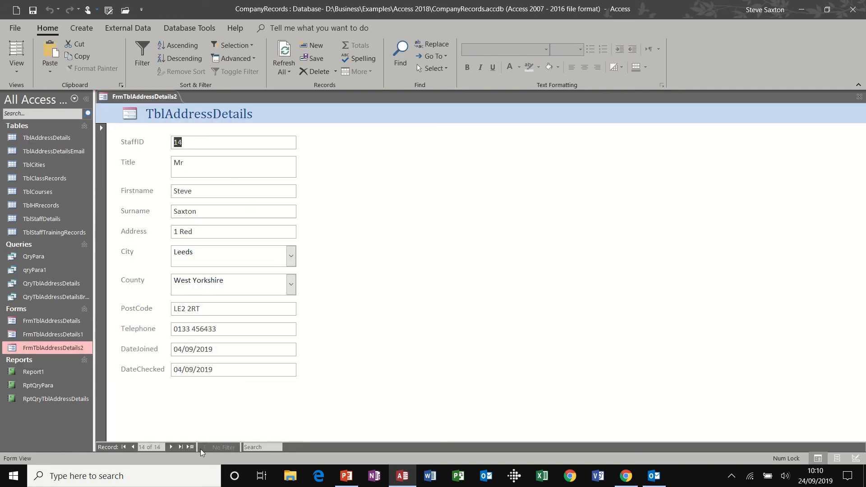
mouse_move(134, 447)
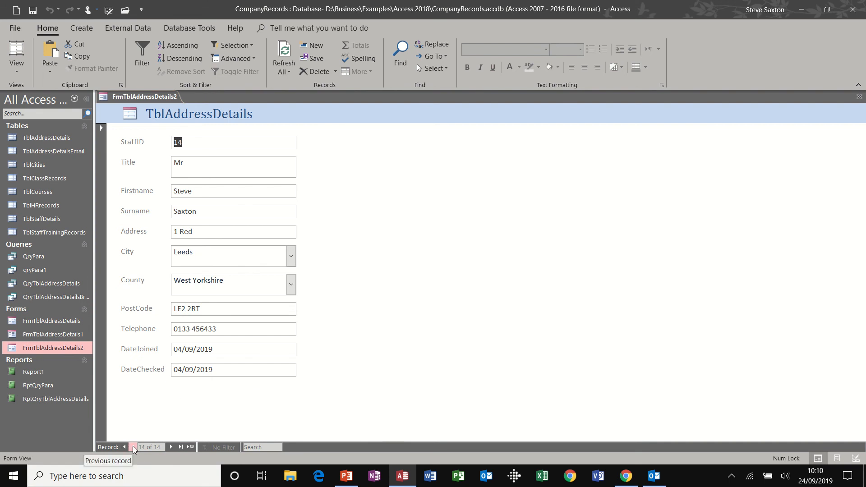
click(133, 447)
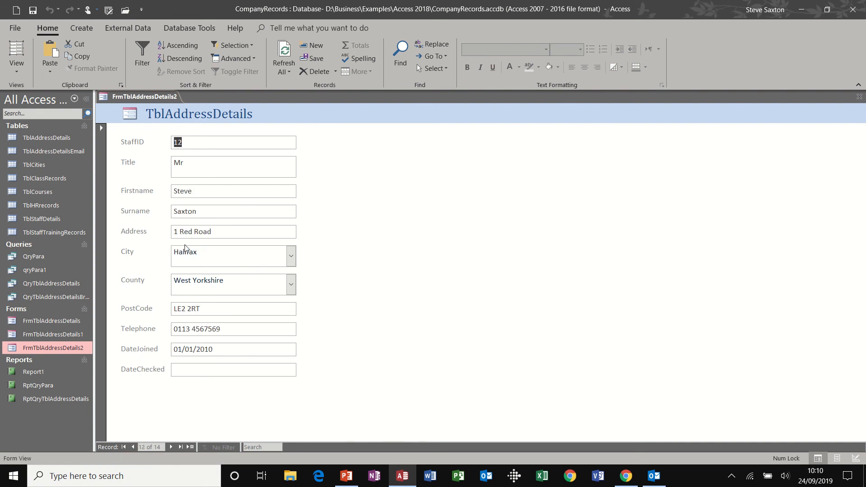
click(308, 45)
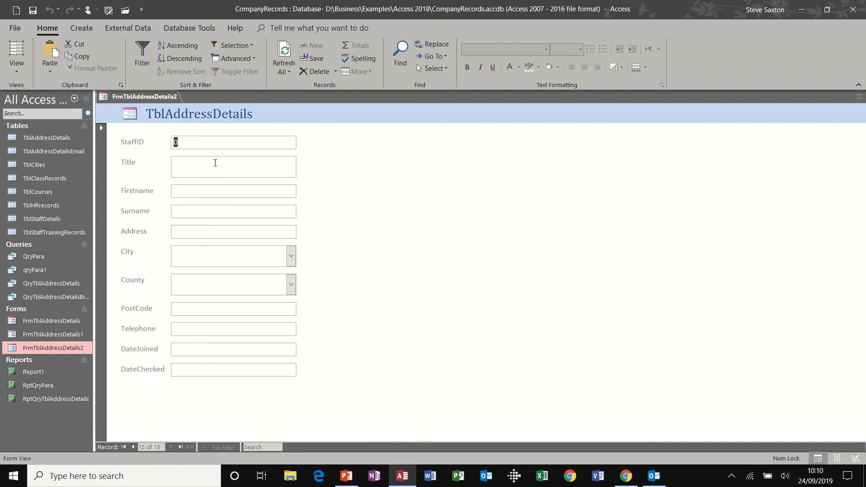
text(15)
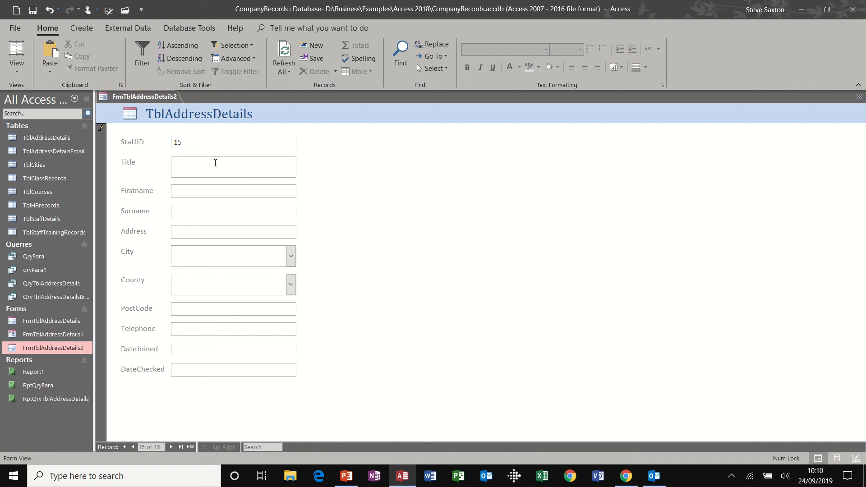
text(Mr)
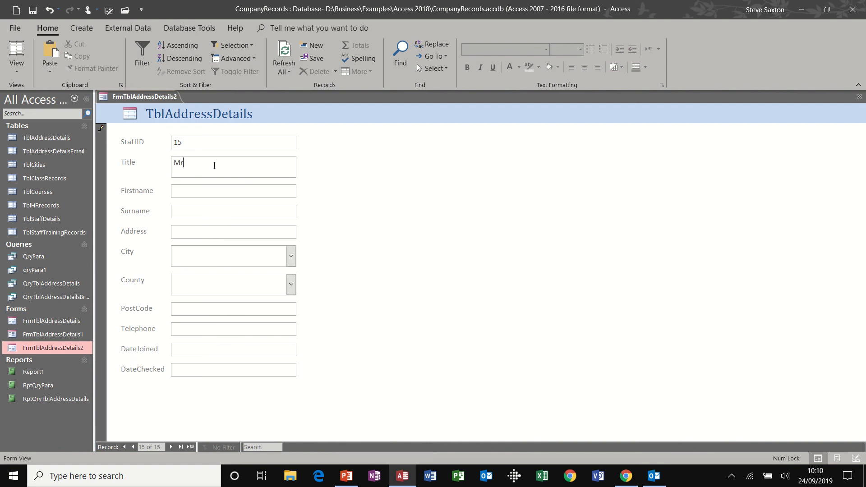
text(Steve)
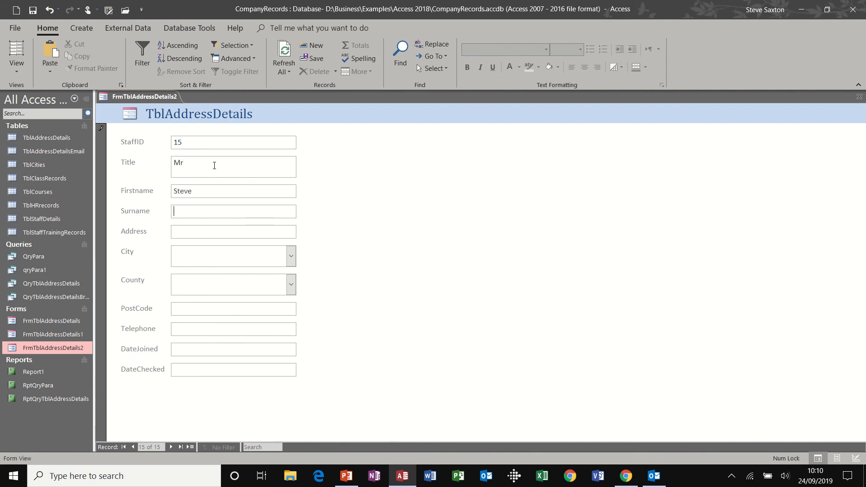
text(Saxton)
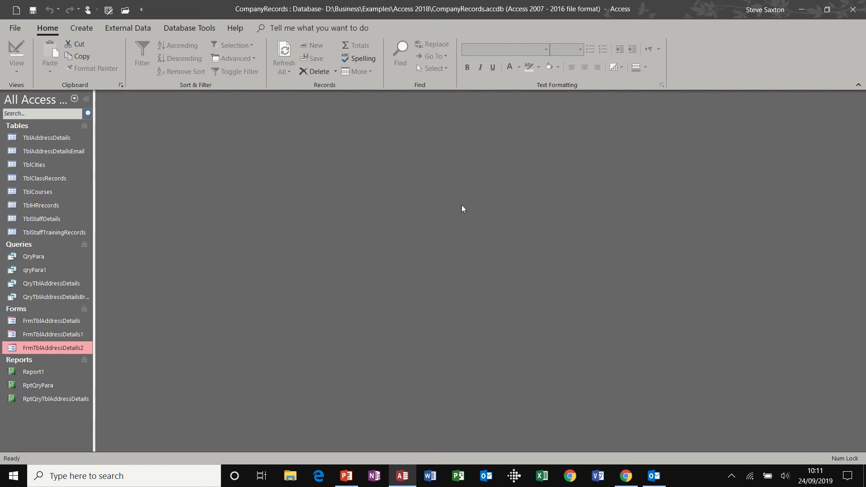
mouse_move(51, 137)
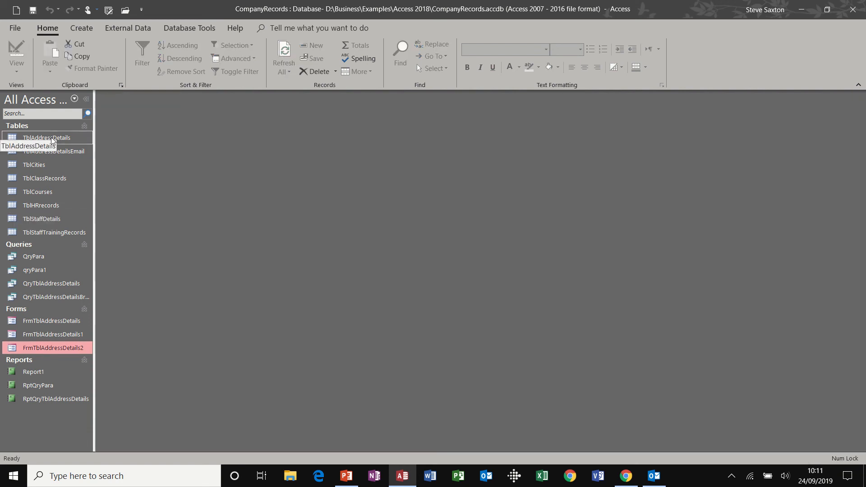
double_click(49, 137)
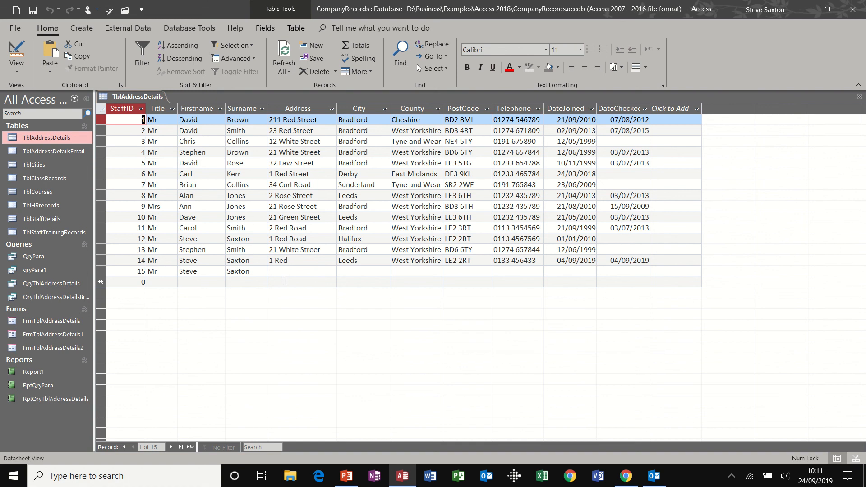
mouse_move(853, 134)
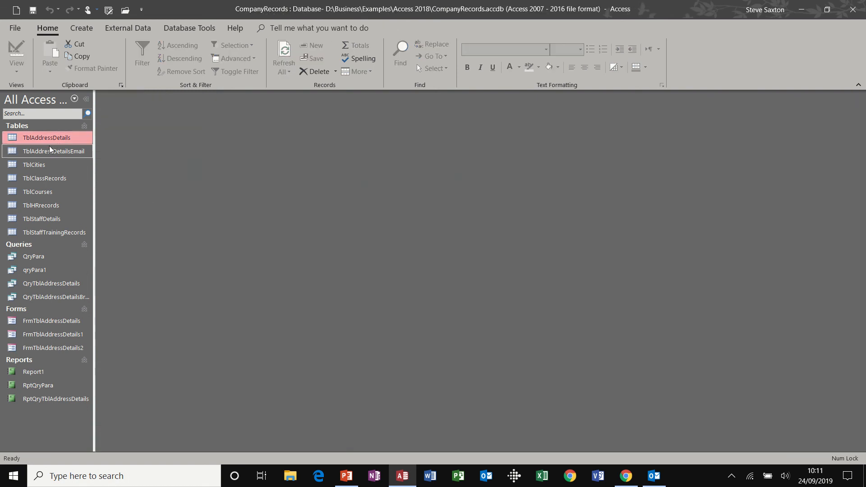
mouse_move(51, 151)
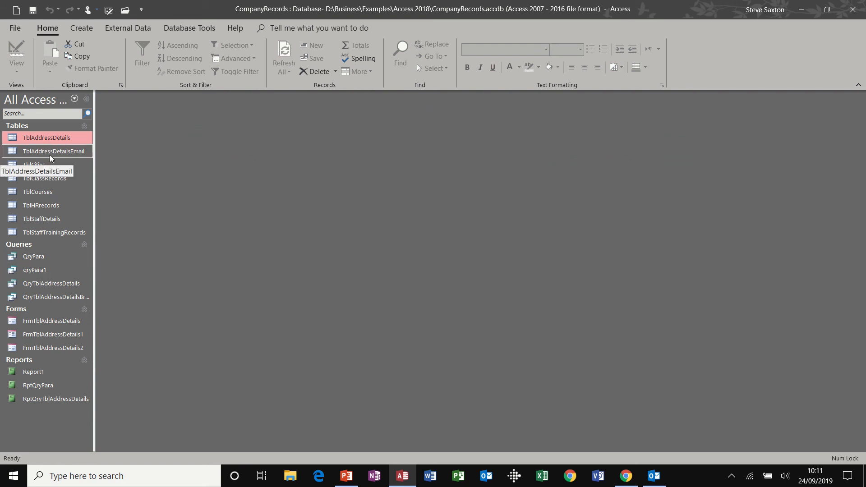
mouse_move(55, 334)
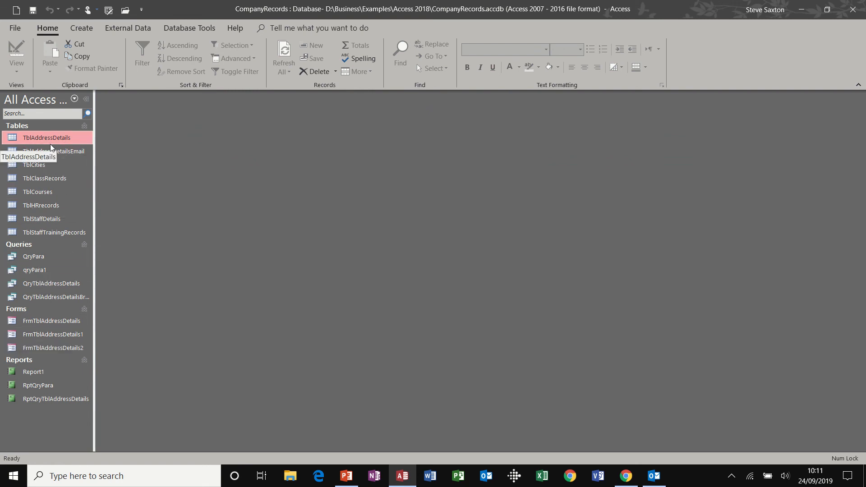
mouse_move(37, 385)
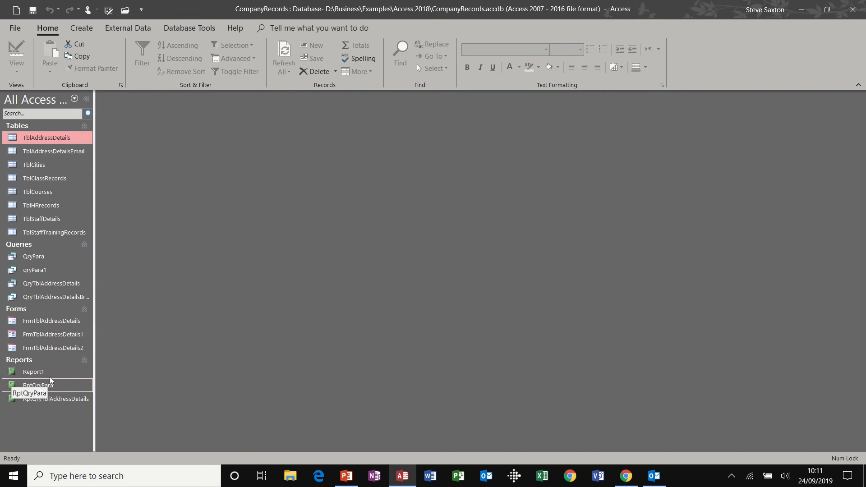
mouse_move(333, 275)
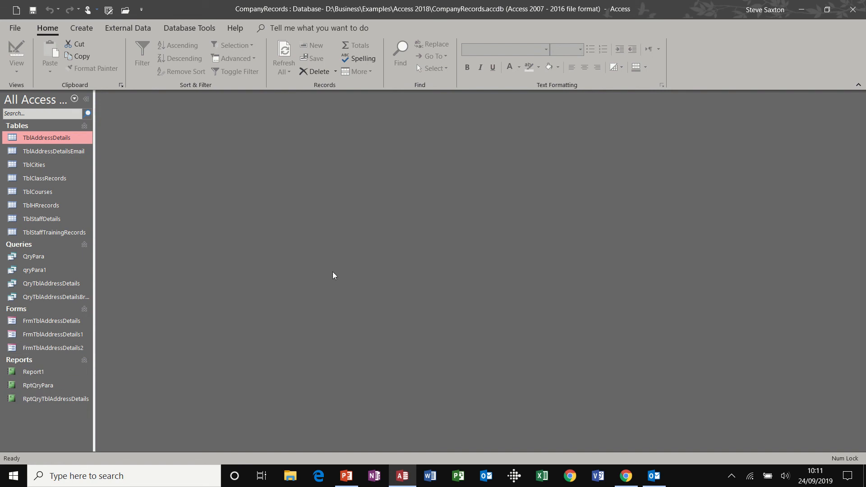
click(52, 320)
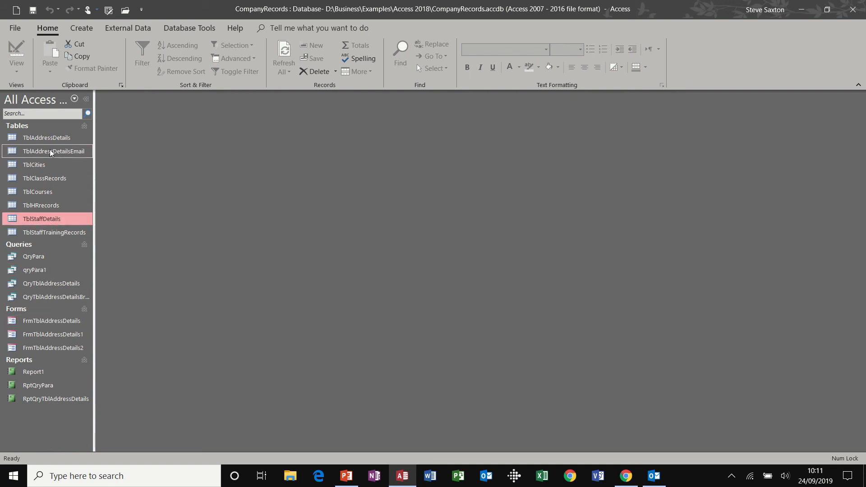
mouse_move(38, 386)
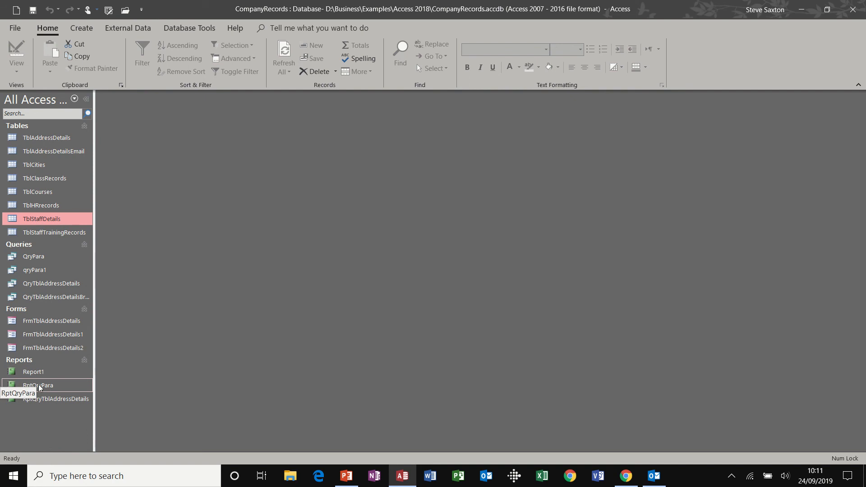
mouse_move(36, 372)
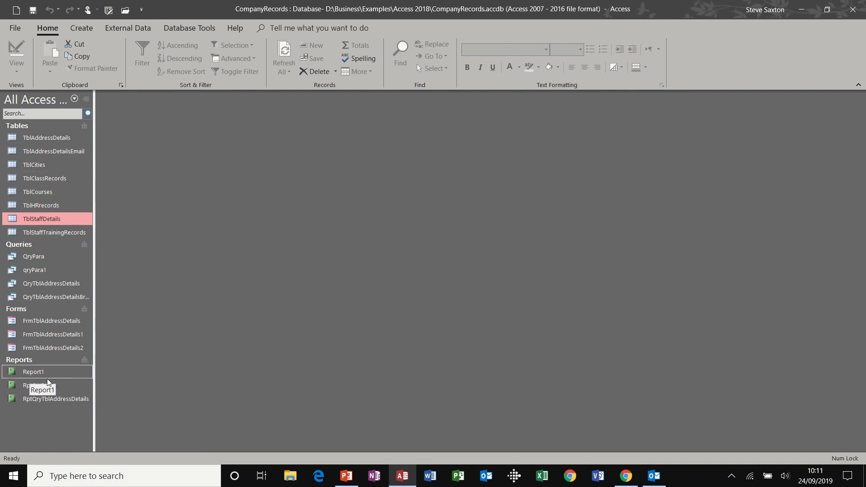
mouse_move(47, 138)
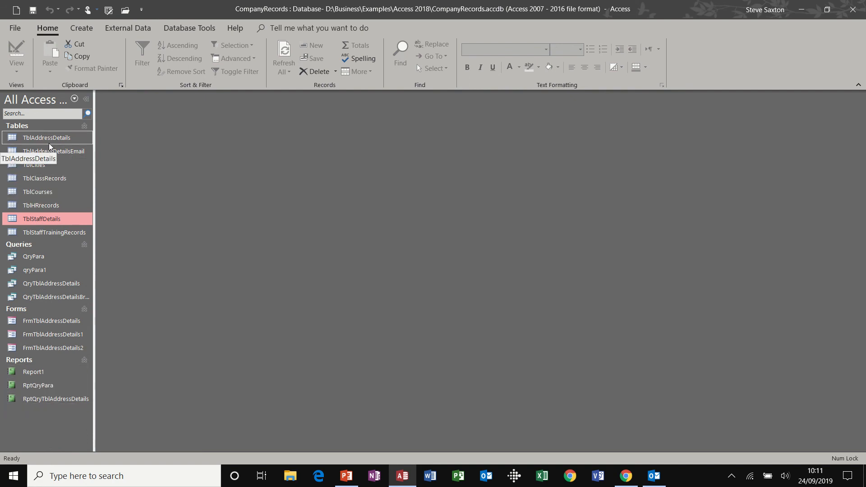
mouse_move(52, 218)
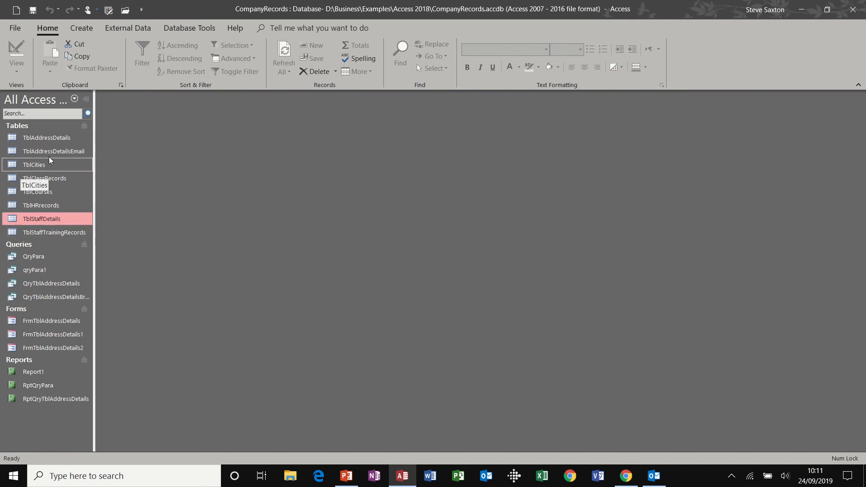
mouse_move(25, 427)
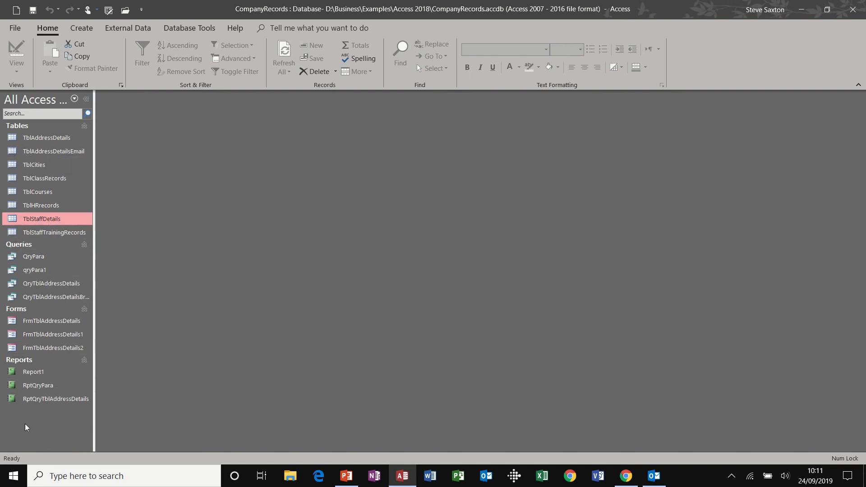
mouse_move(55, 411)
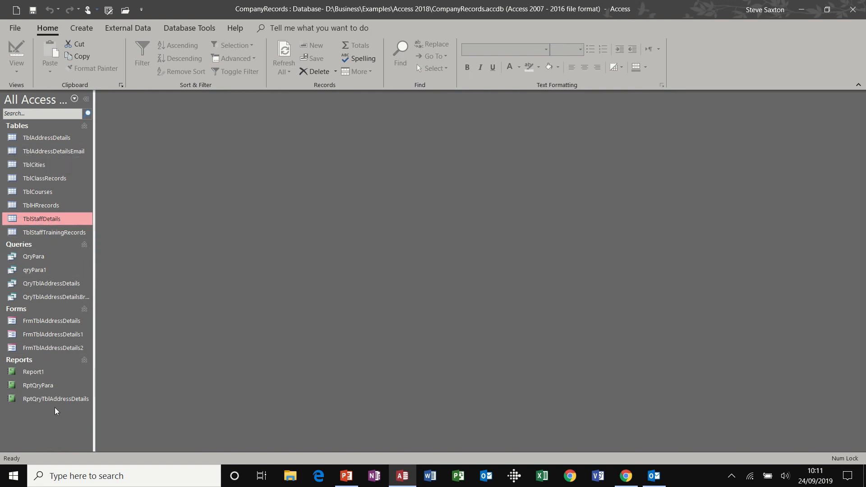
mouse_move(178, 171)
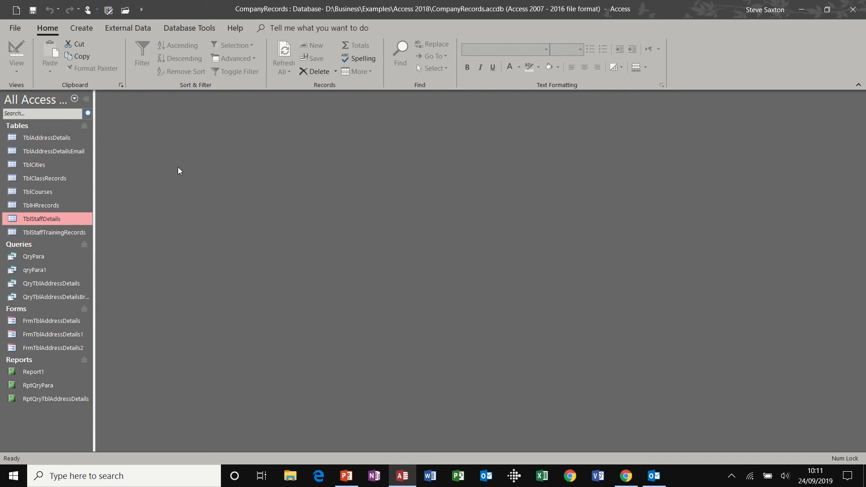
mouse_move(169, 124)
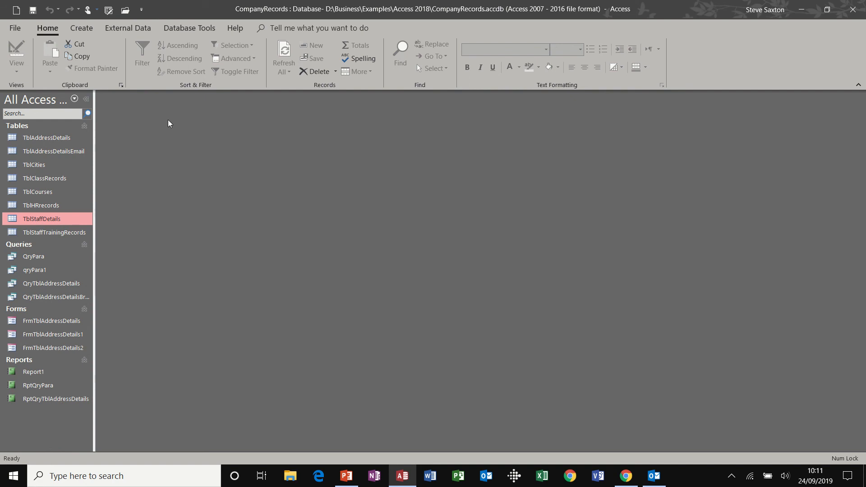
mouse_move(282, 262)
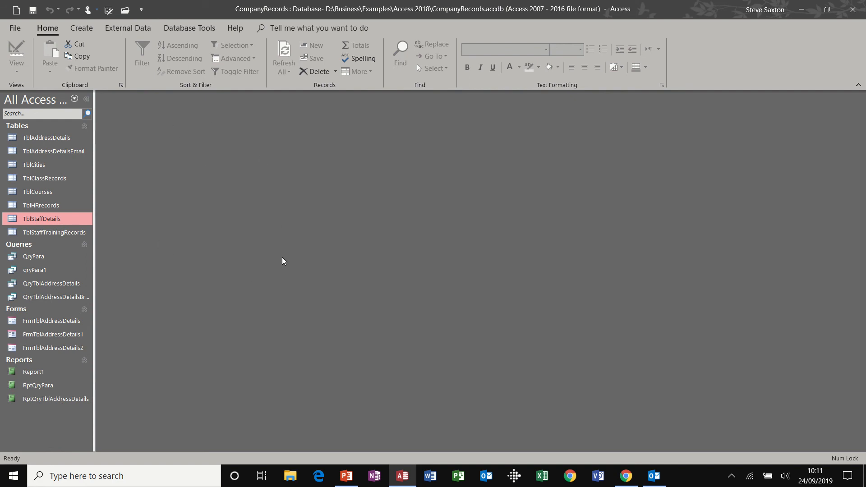